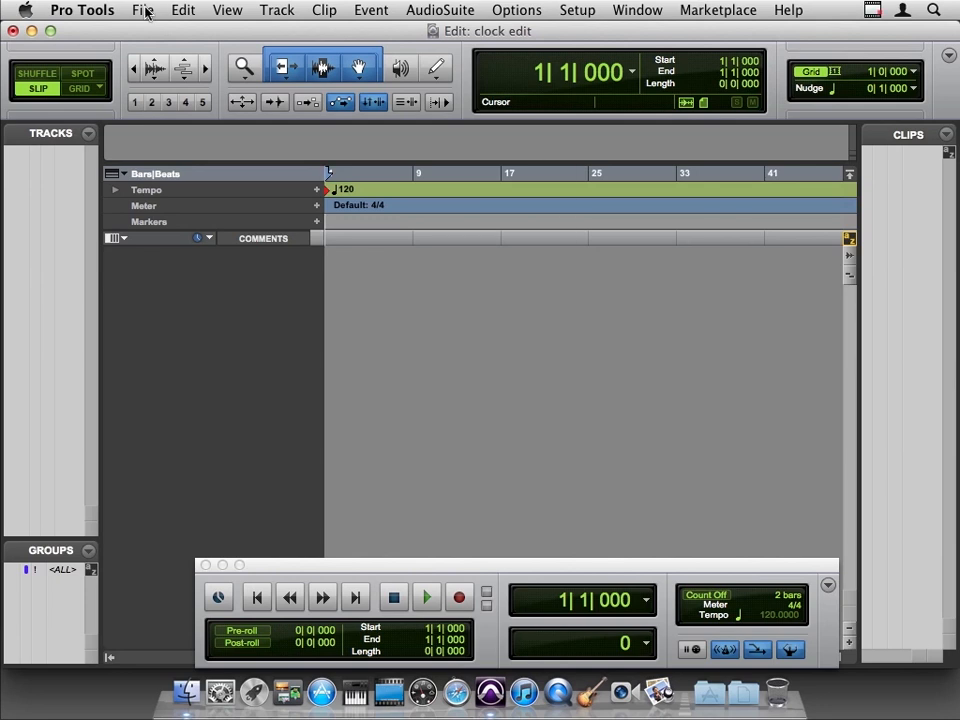
Start a new blank session from the File menu, then abandon it and return to the File menu
click(142, 10)
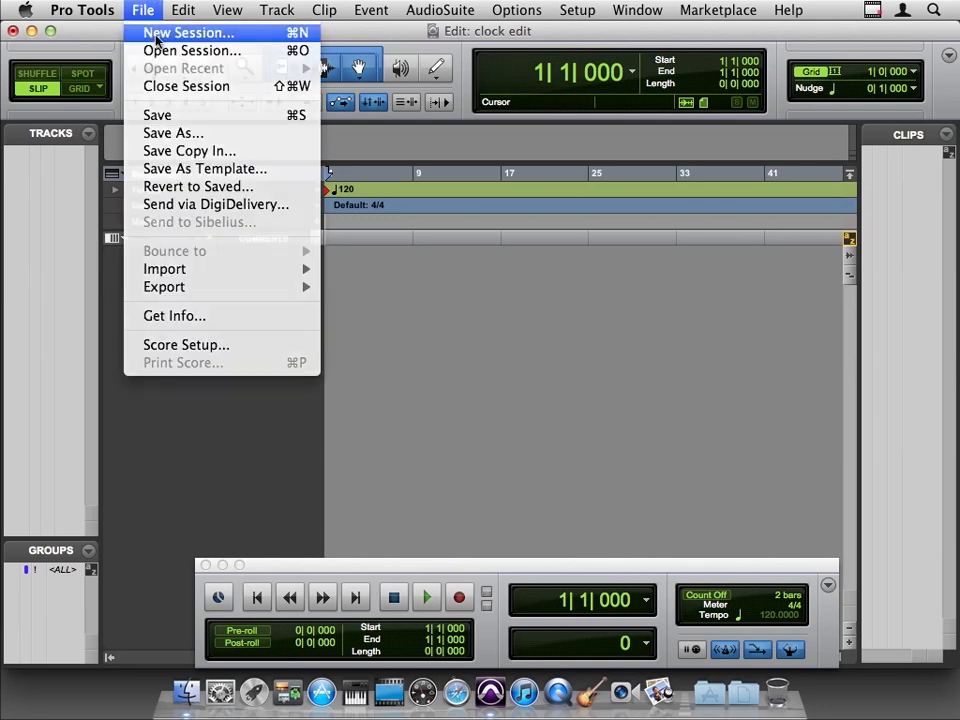
click(188, 32)
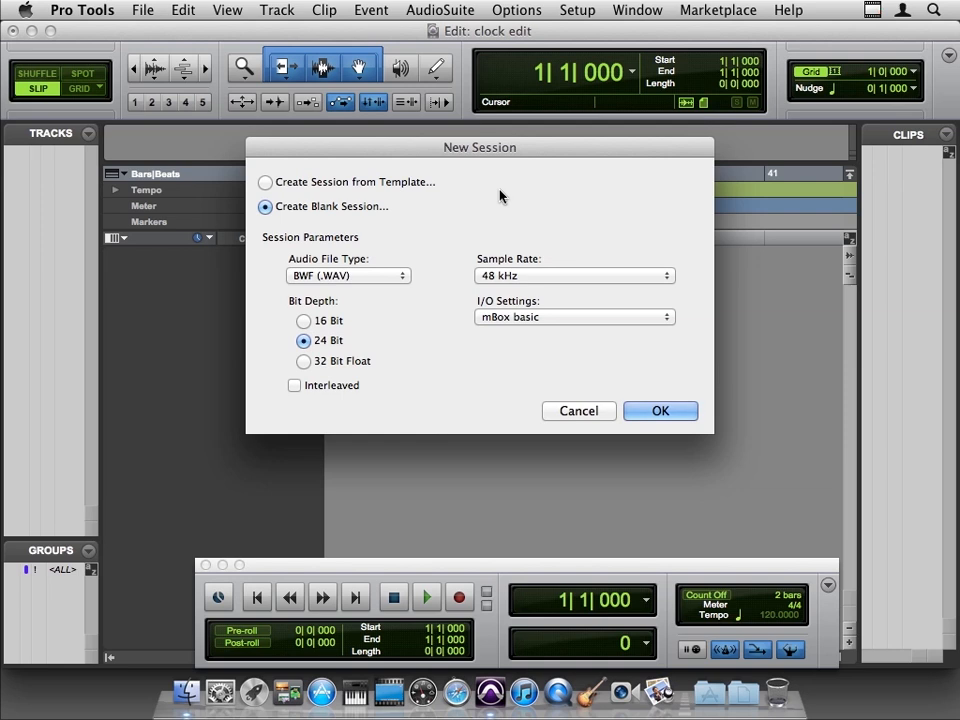
mouse_move(576, 412)
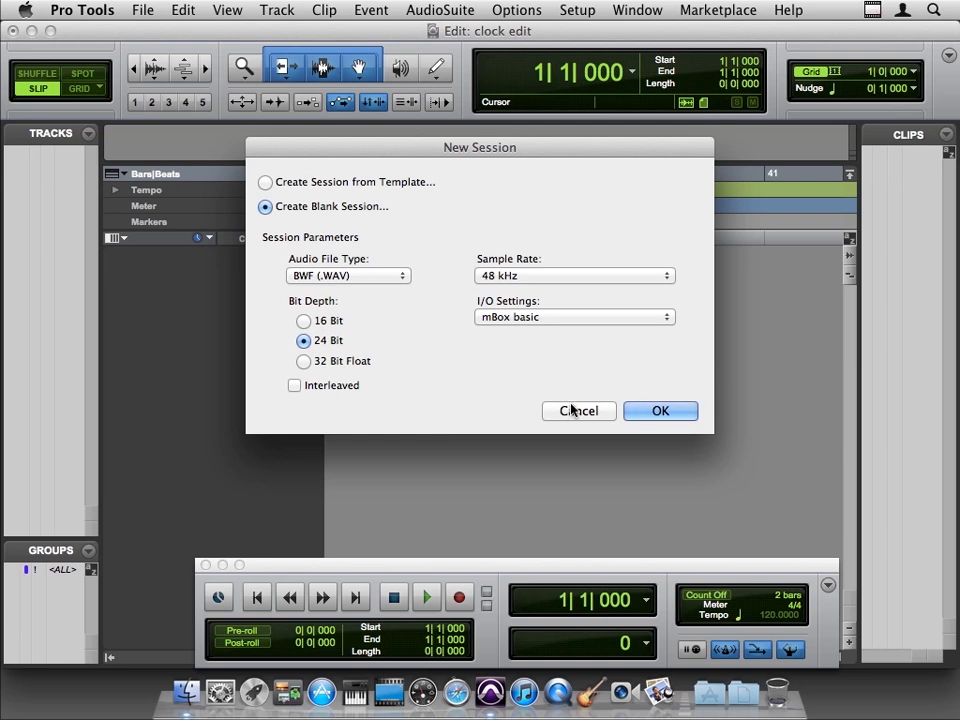
click(660, 412)
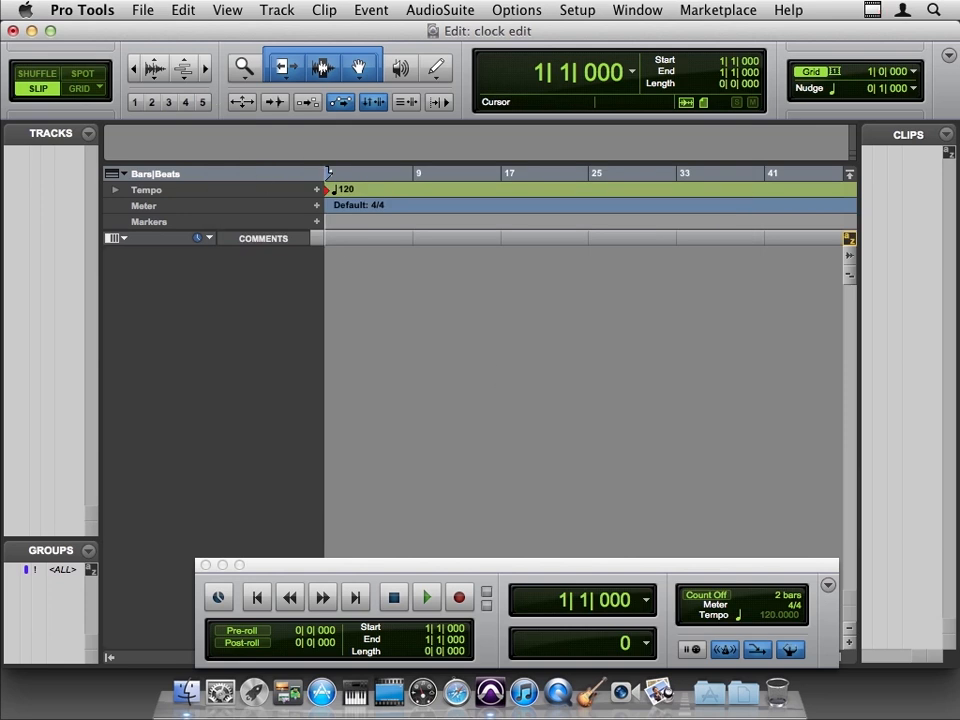
click(142, 10)
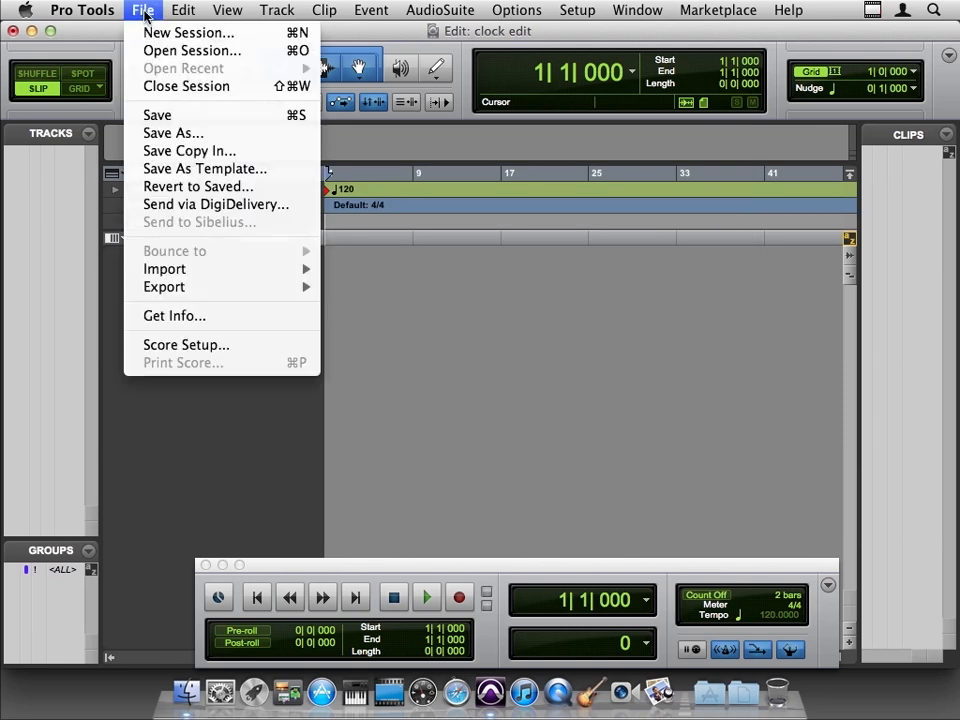
mouse_move(192, 50)
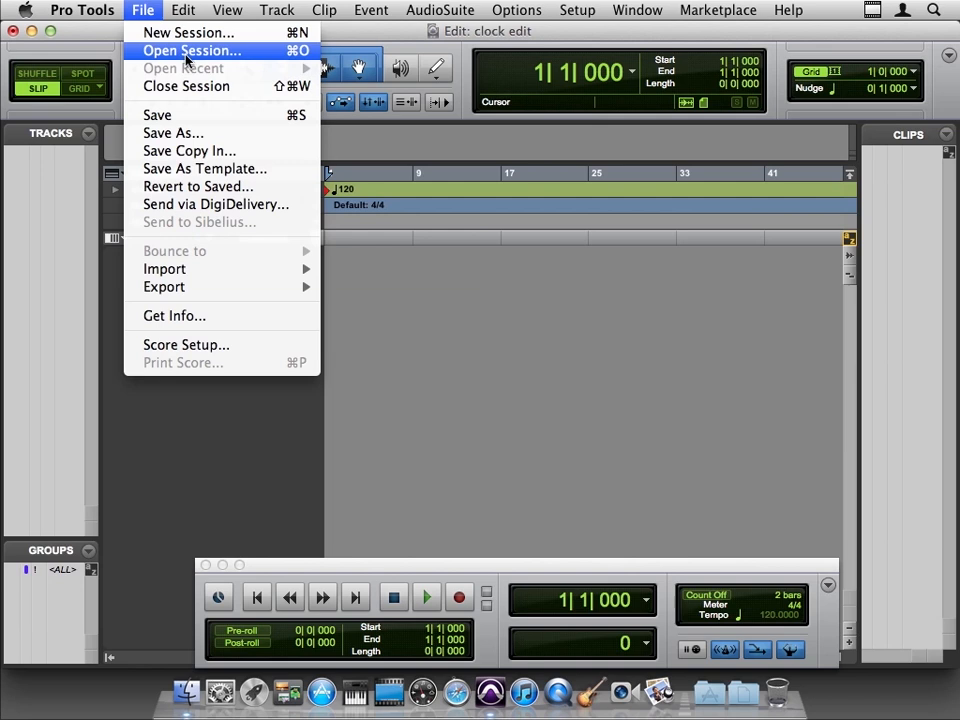
mouse_move(210, 68)
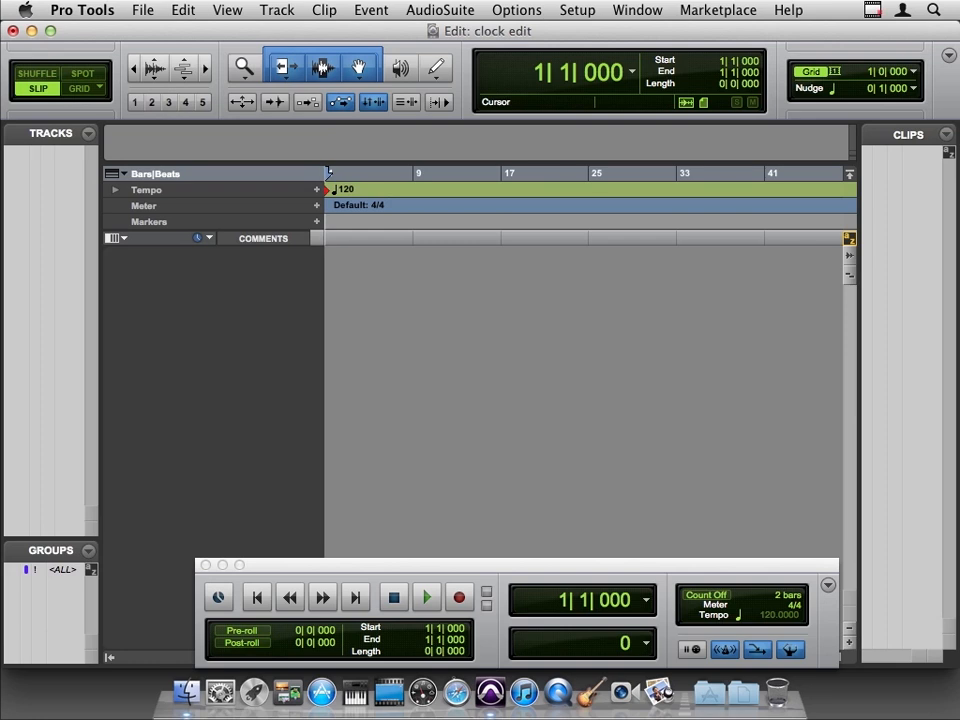
mouse_move(482, 278)
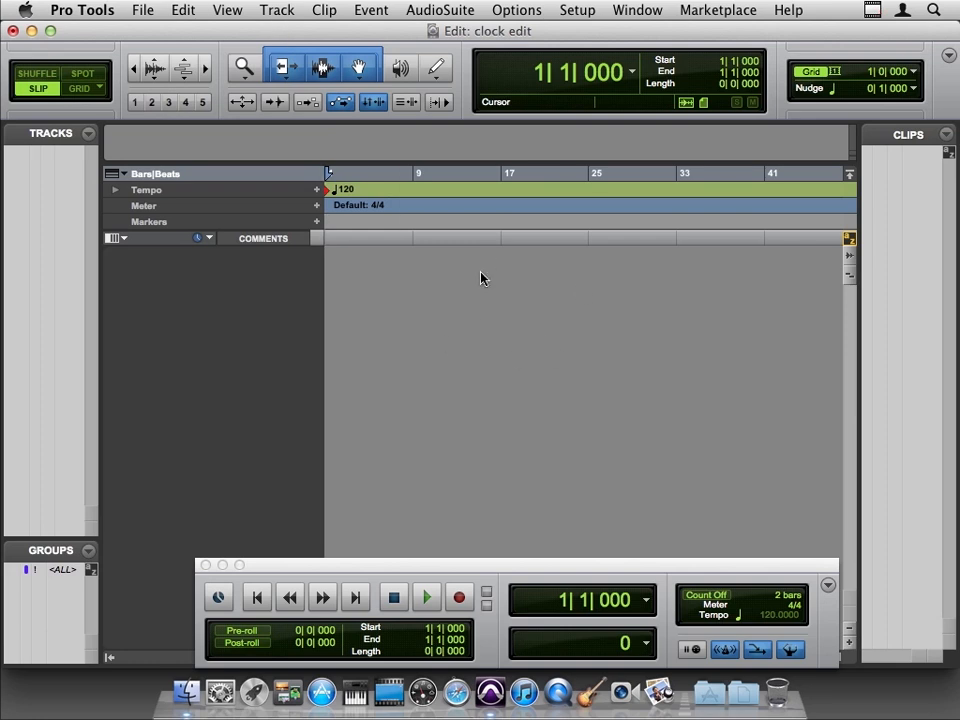
mouse_move(878, 198)
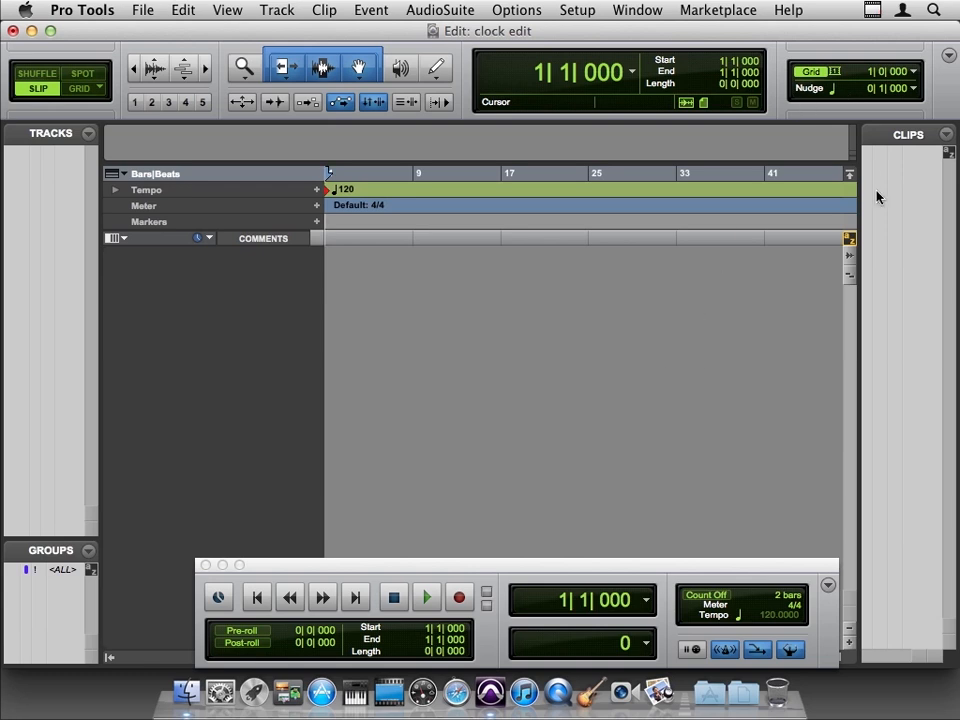
mouse_move(664, 56)
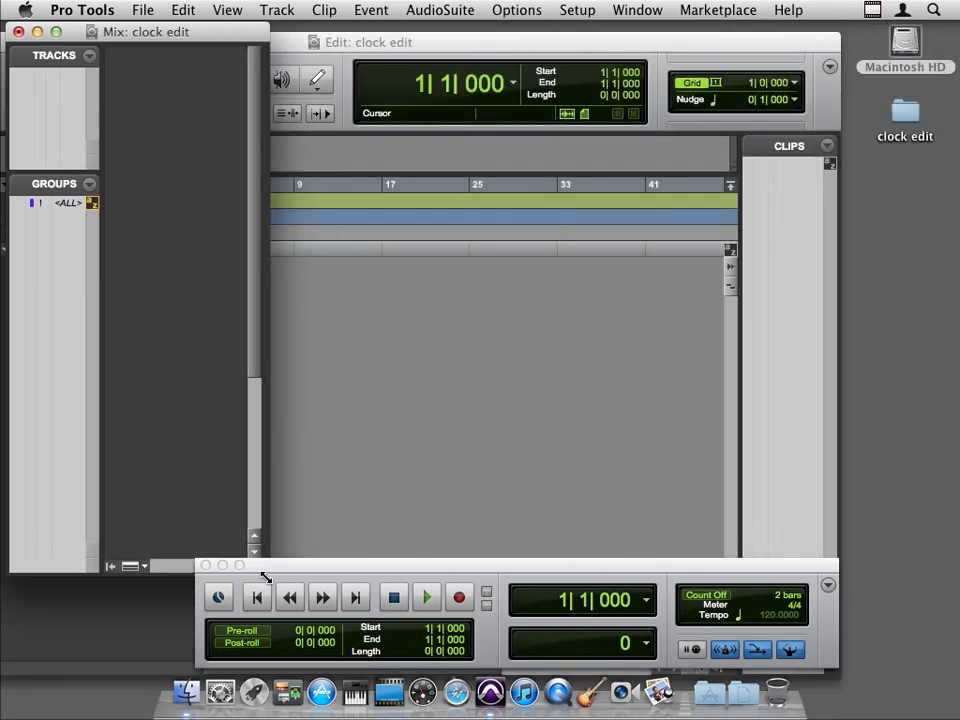
mouse_move(76, 32)
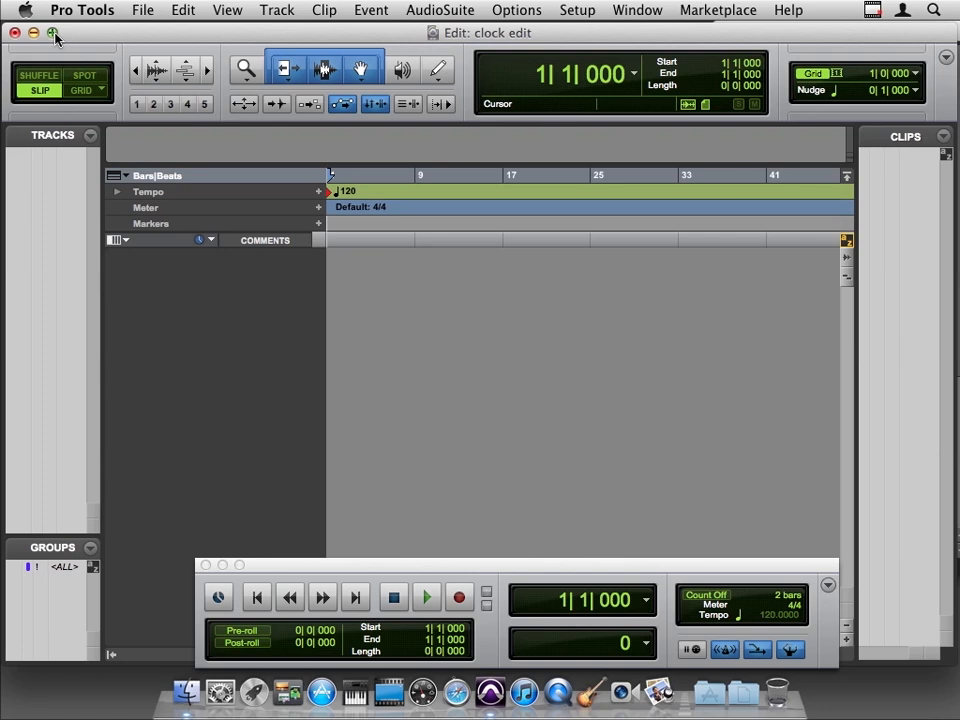
mouse_move(724, 396)
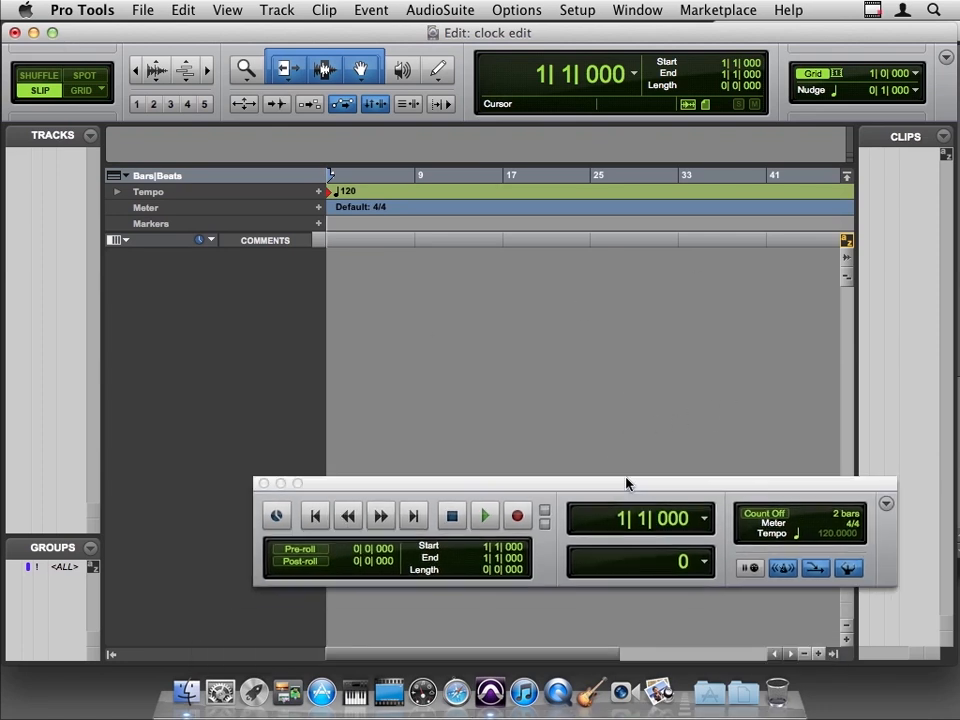
Move the Transport window higher and close it, leaving only the edit view
drag(628, 482, 576, 304)
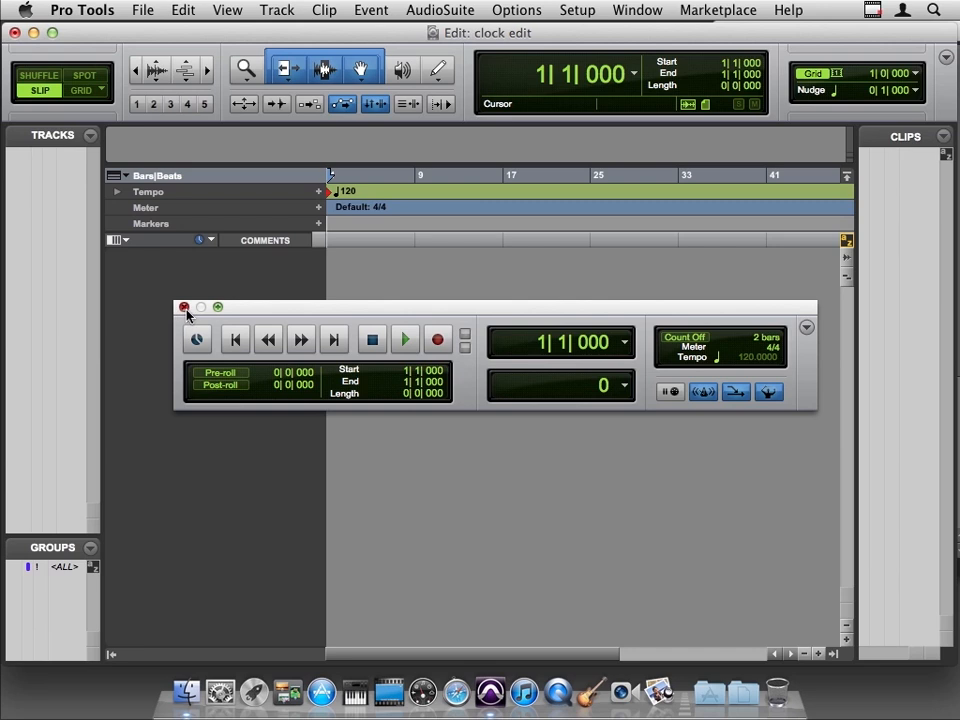
click(184, 308)
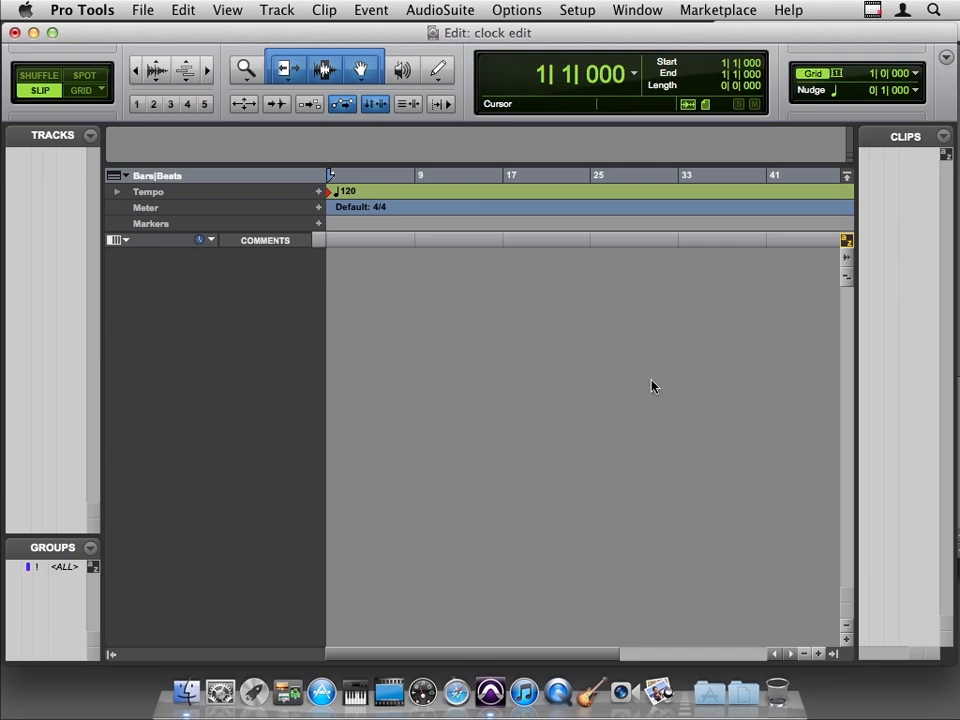
mouse_move(632, 468)
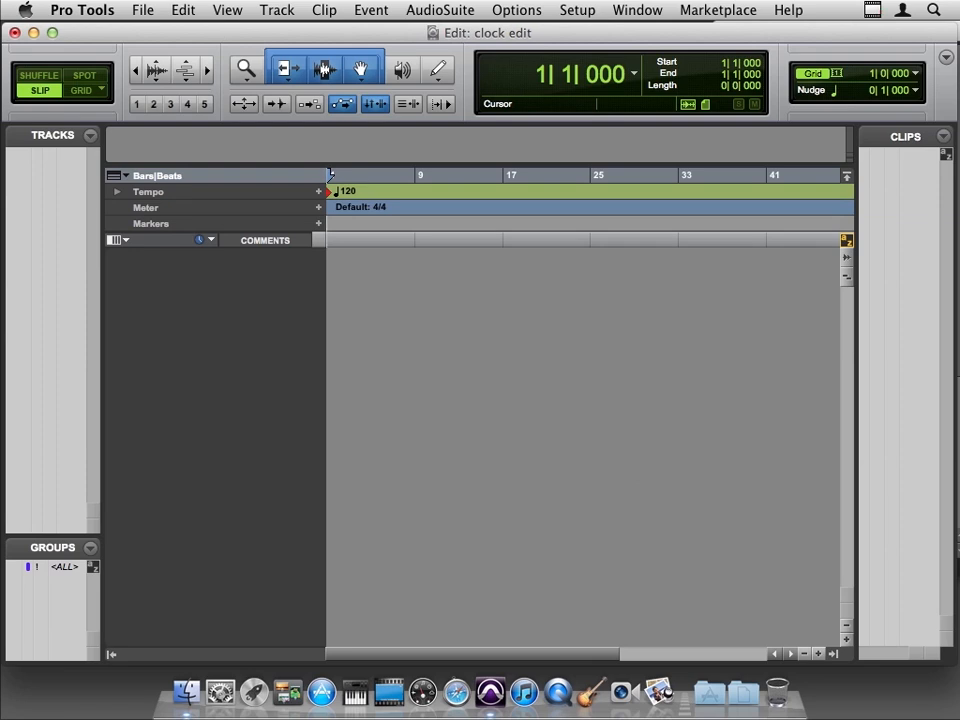
Bring up the Import Audio dialog from the File menu
click(142, 8)
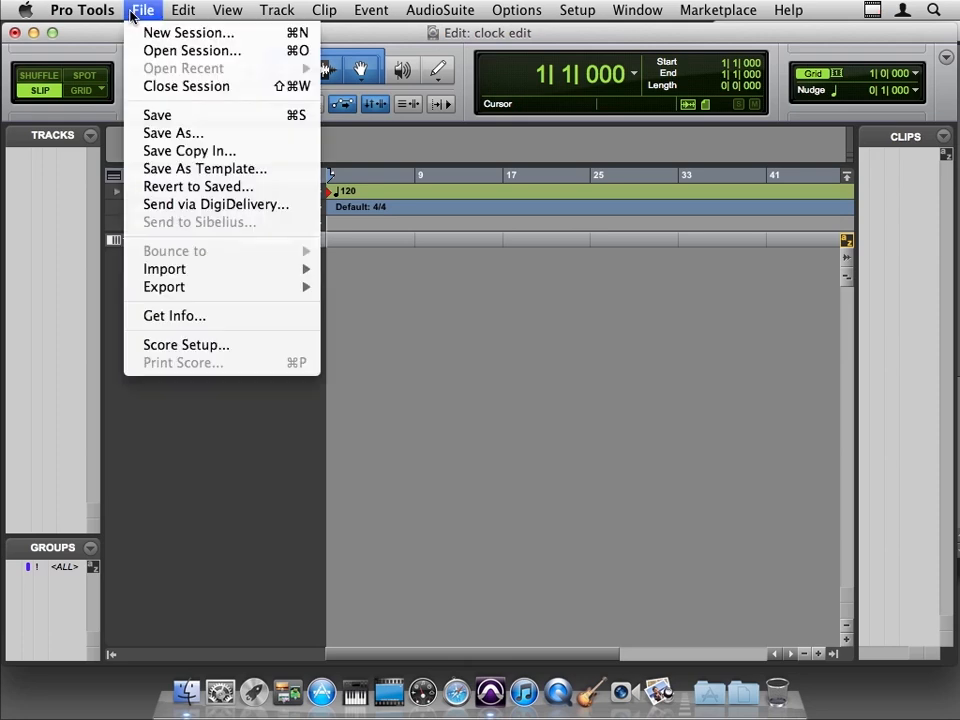
mouse_move(164, 268)
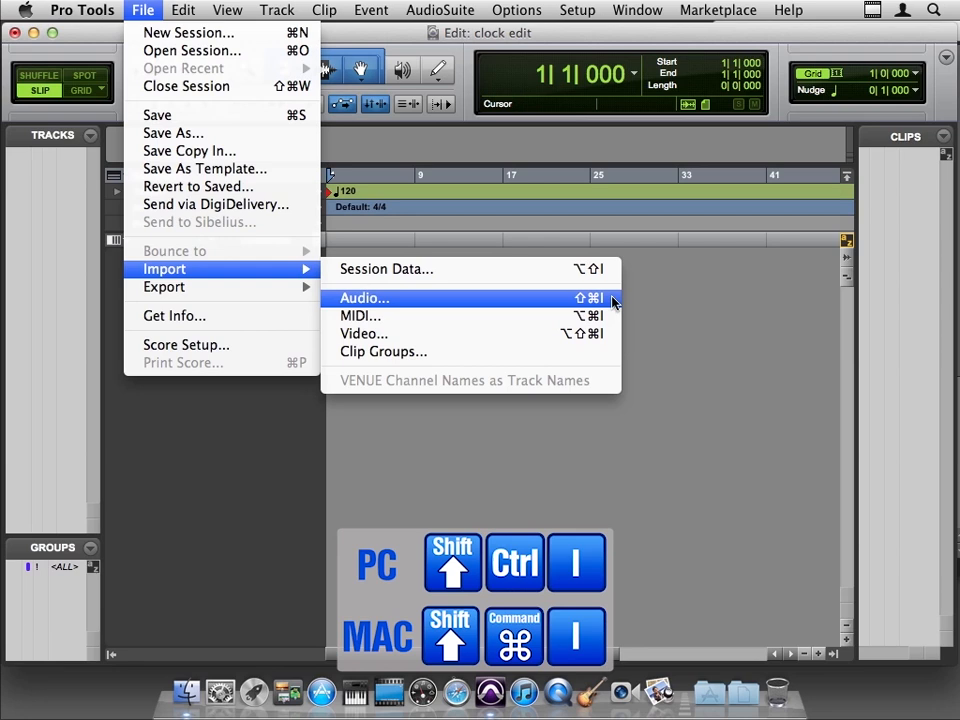
click(364, 298)
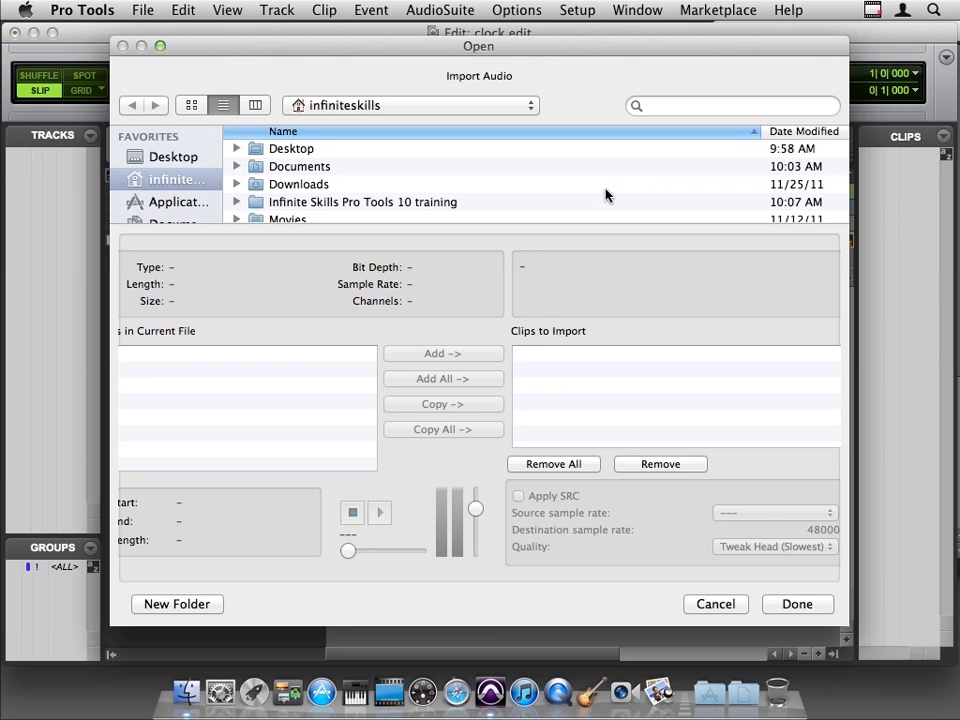
mouse_move(620, 158)
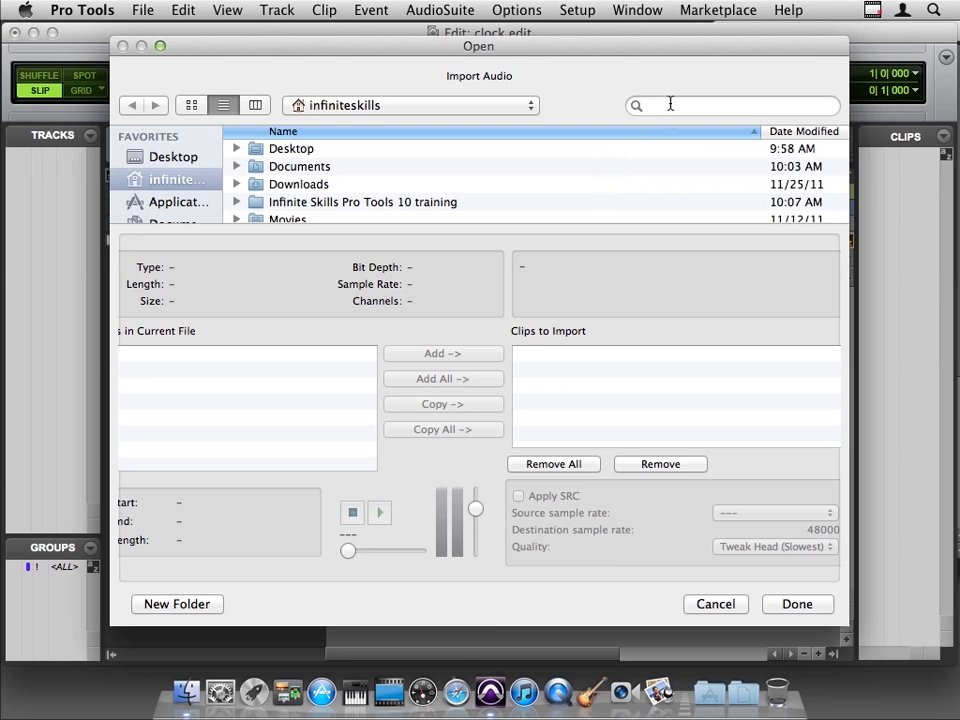
Search the Import Audio browser for "grandfather clock" to list the matching .caf files
text(clock)
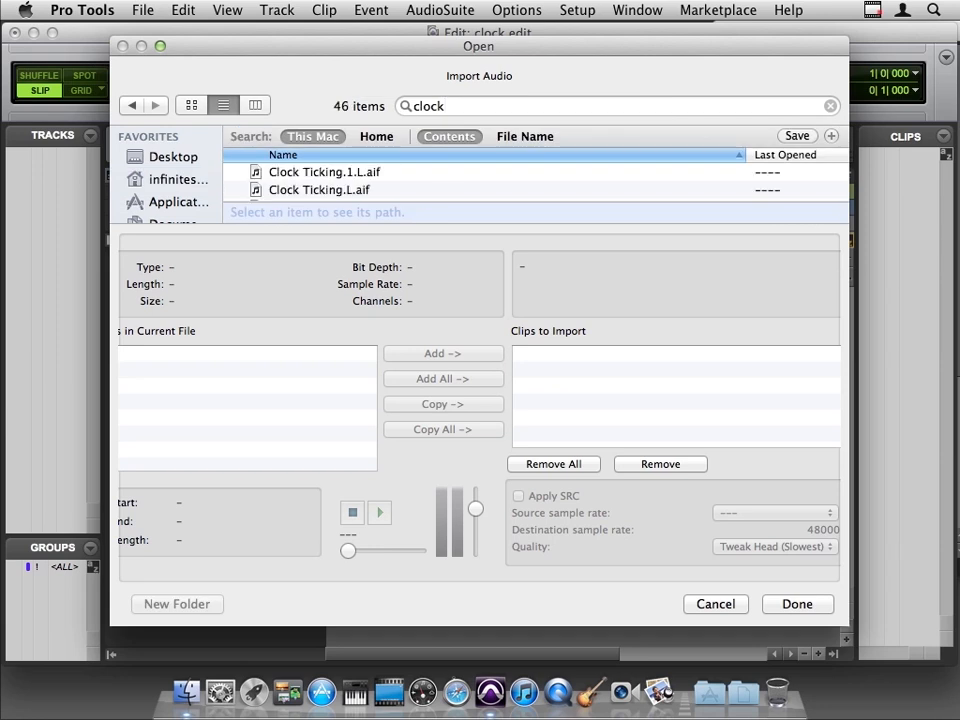
mouse_move(414, 196)
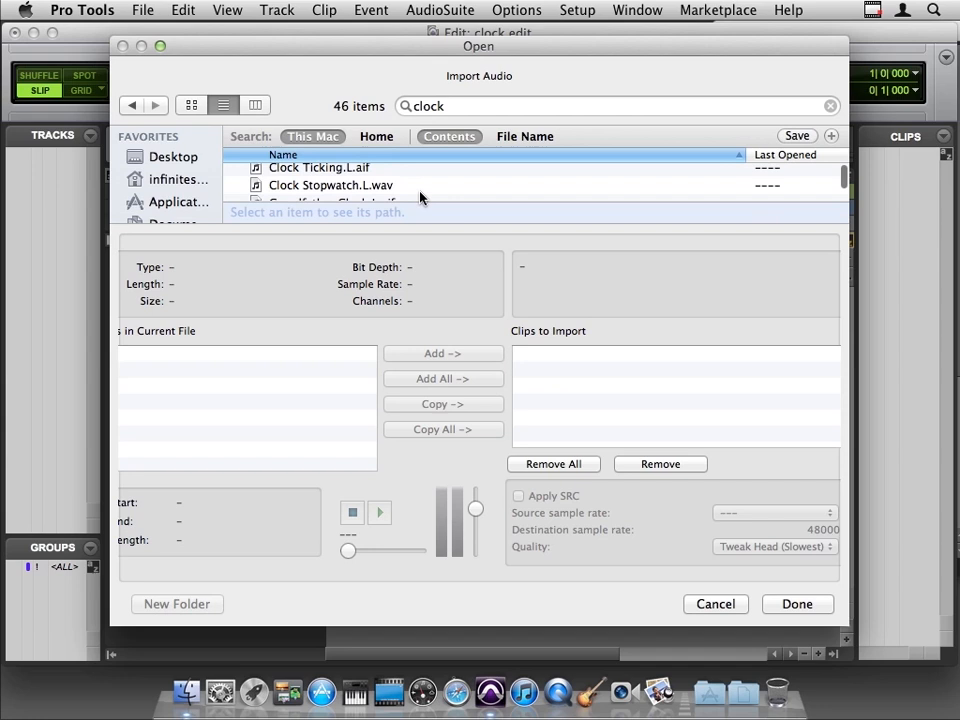
scroll(down, 3)
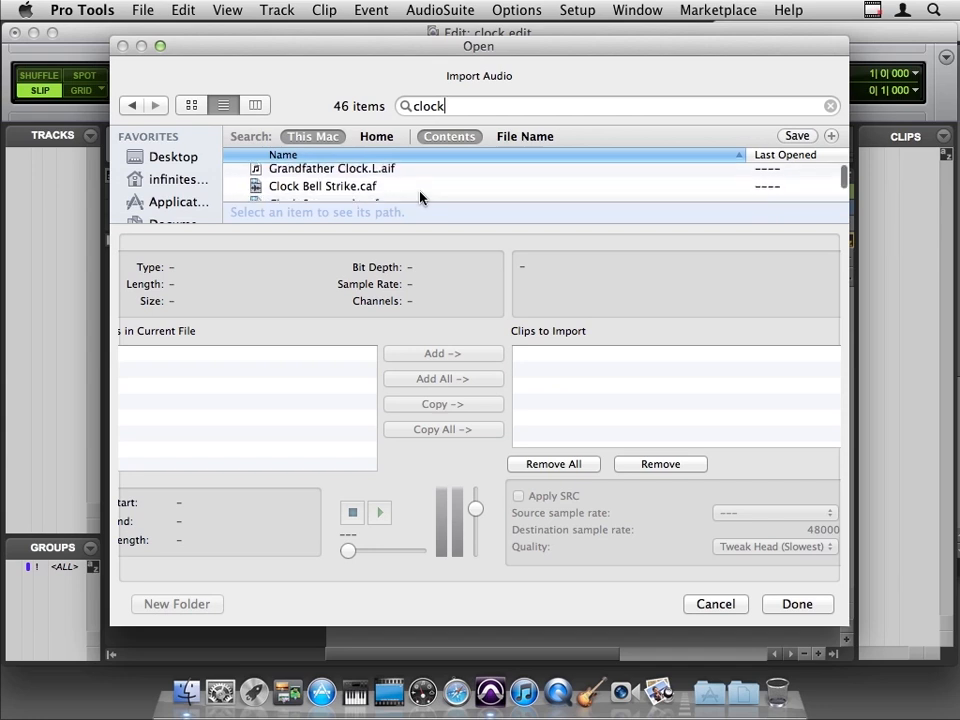
scroll(down, 3)
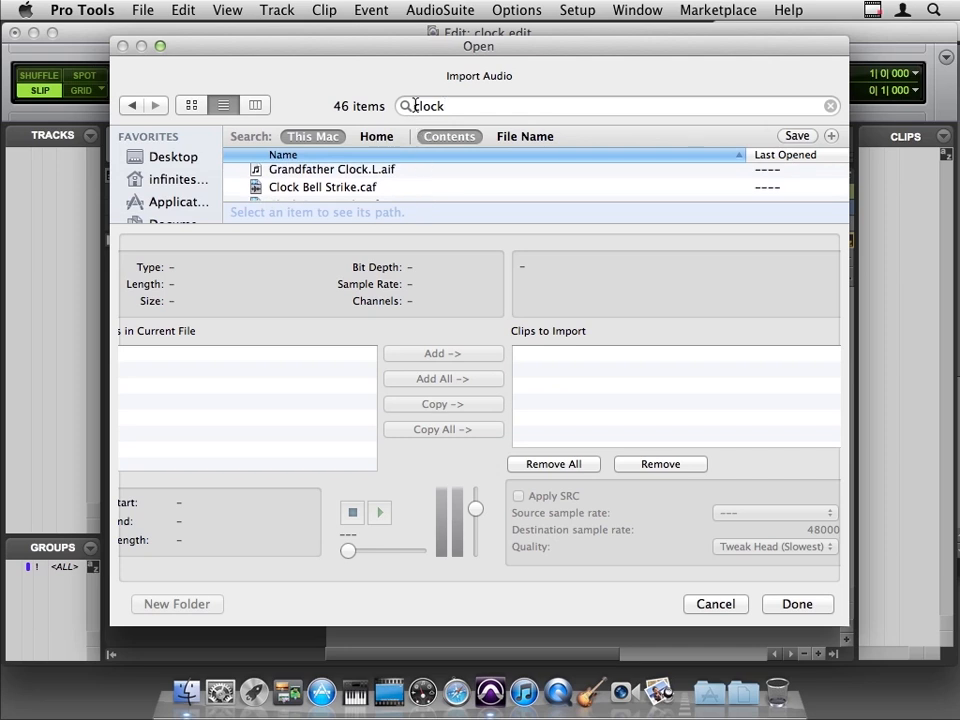
text(grandfather clock)
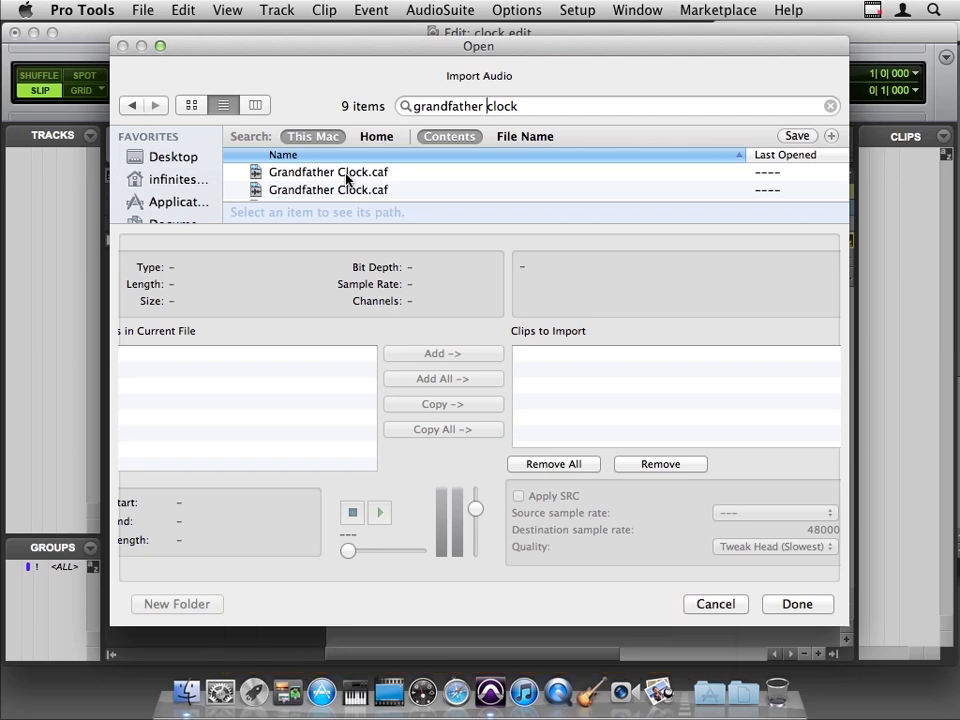
Select the first Grandfather Clock.caf to show its 44100 Hz, 16-bit, 2-channel details
click(328, 172)
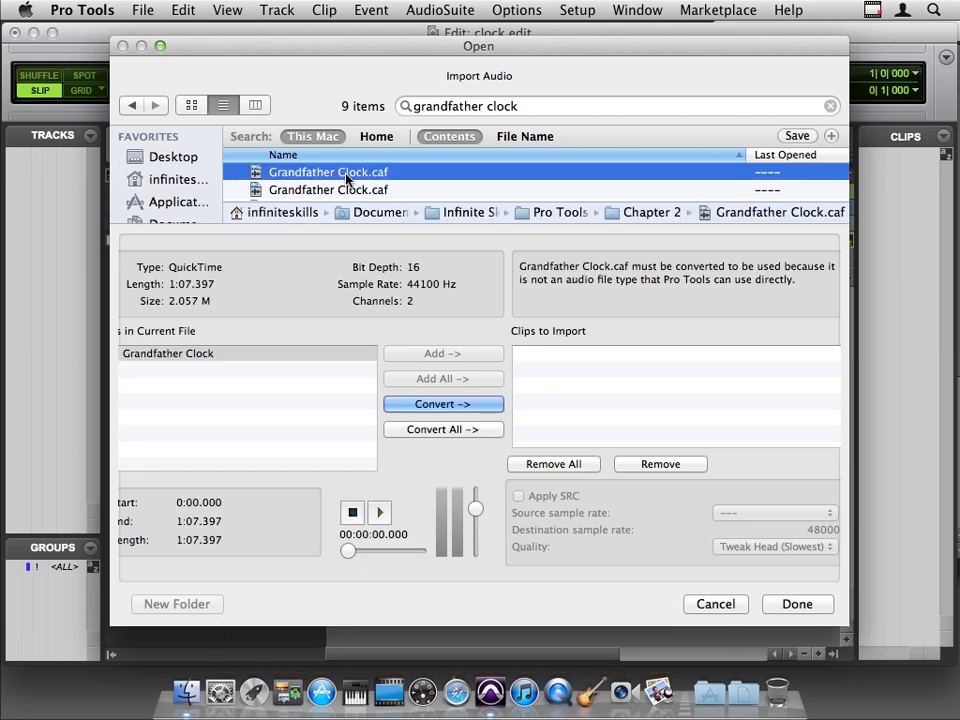
mouse_move(624, 272)
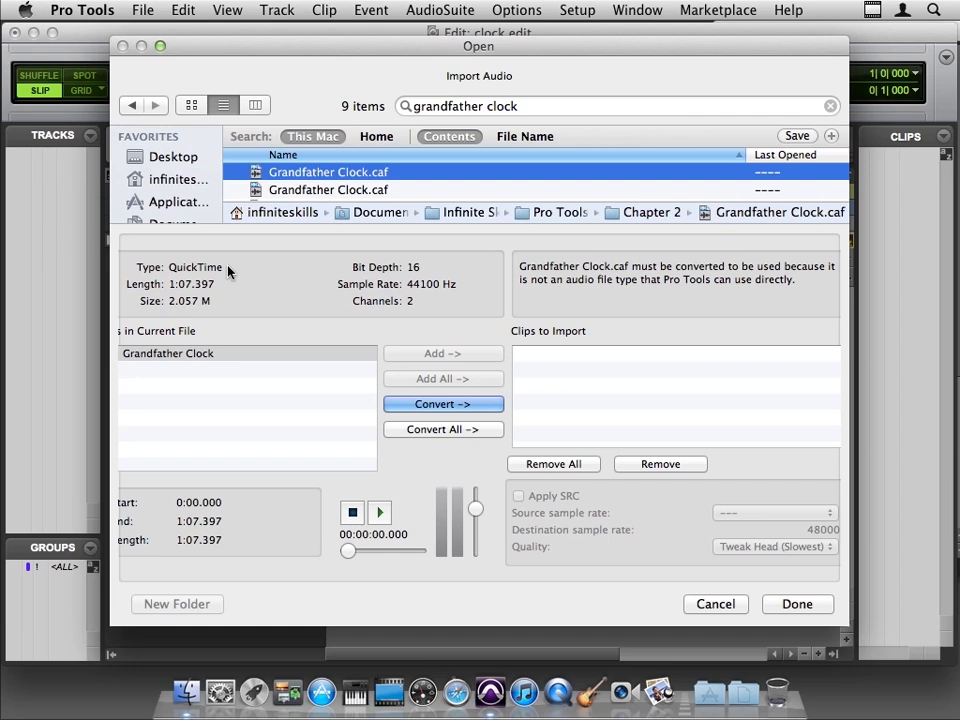
mouse_move(384, 164)
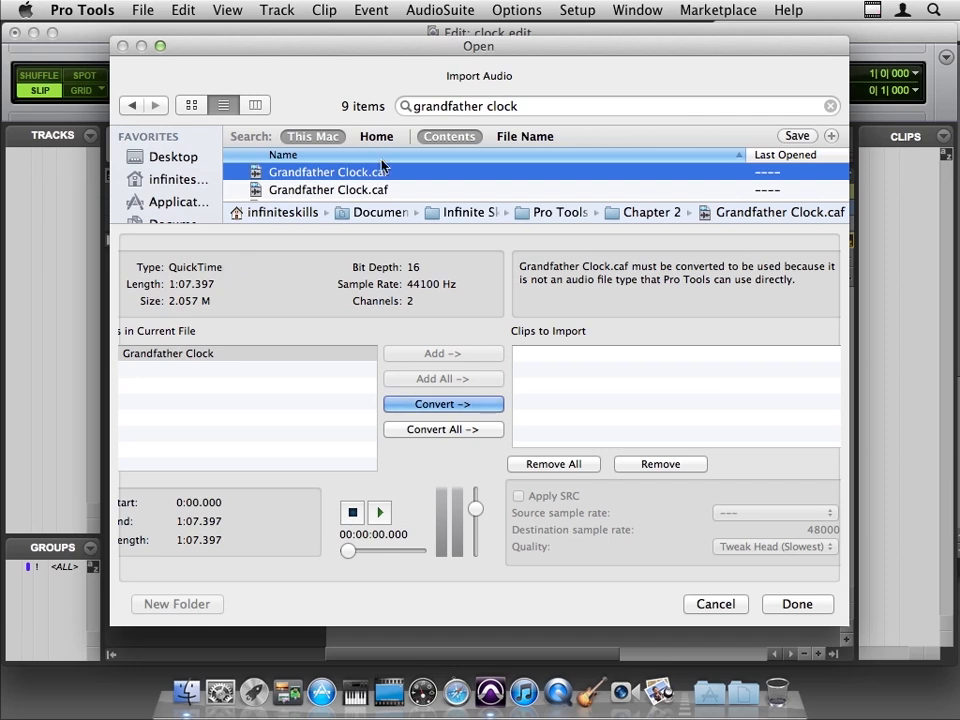
mouse_move(224, 268)
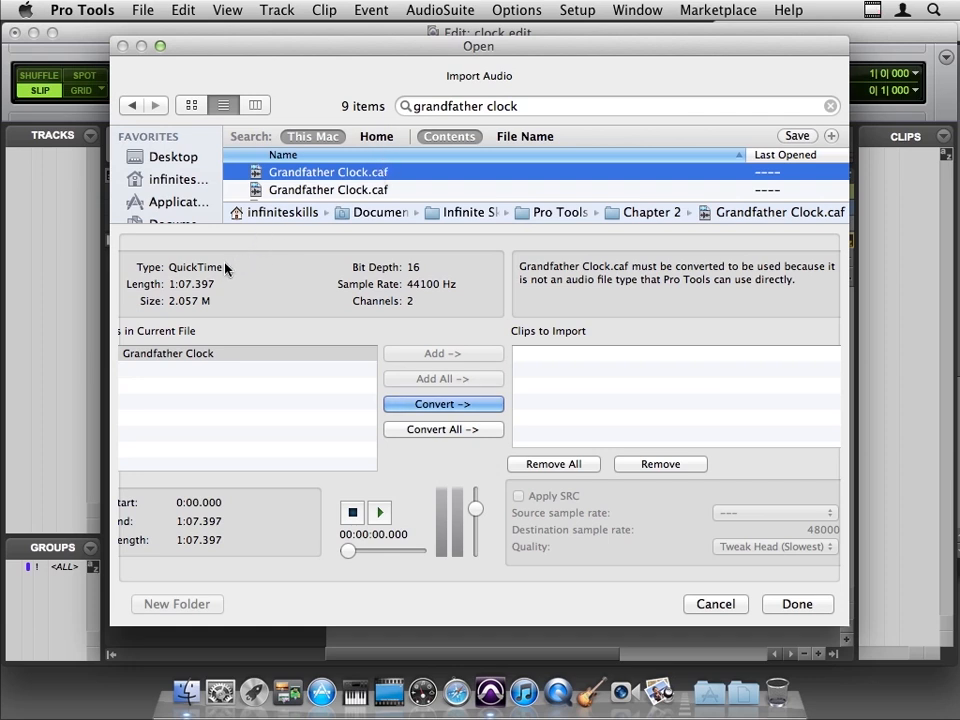
mouse_move(450, 304)
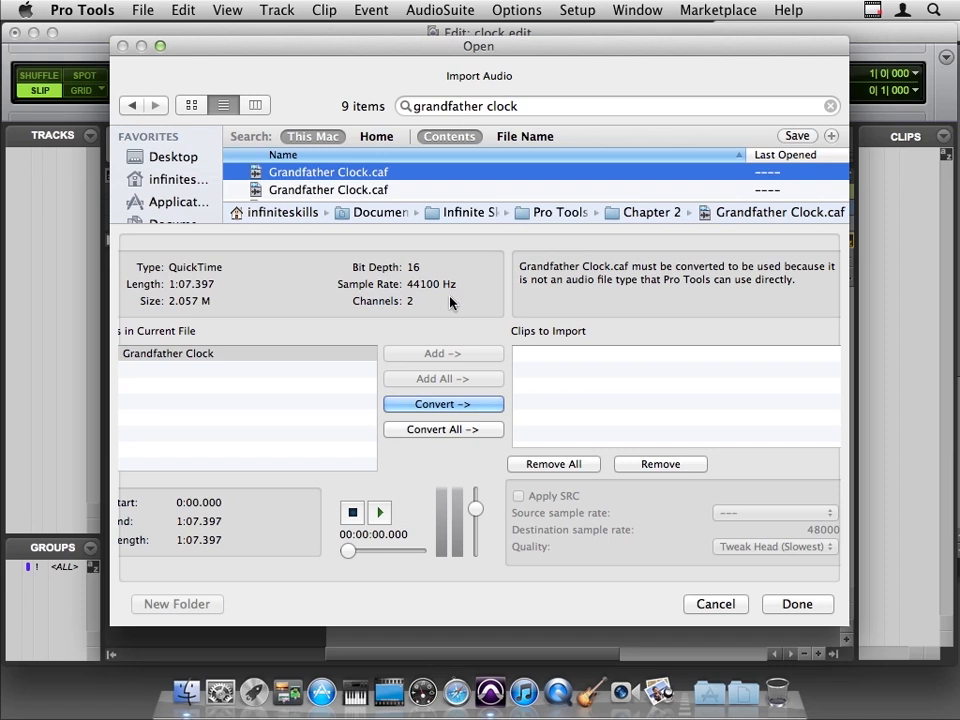
mouse_move(448, 280)
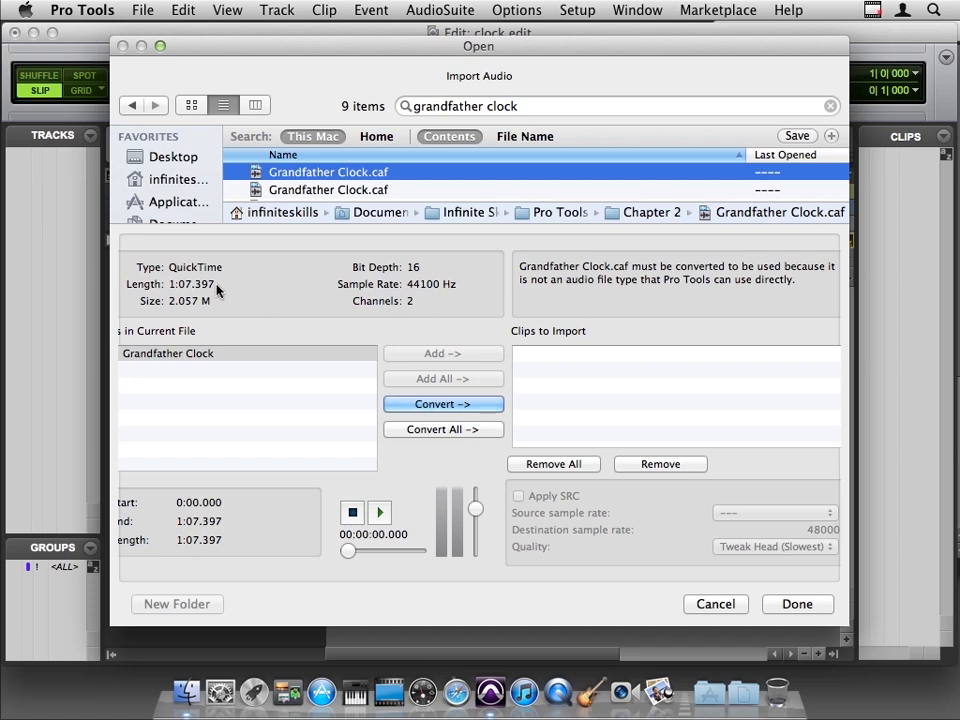
mouse_move(280, 334)
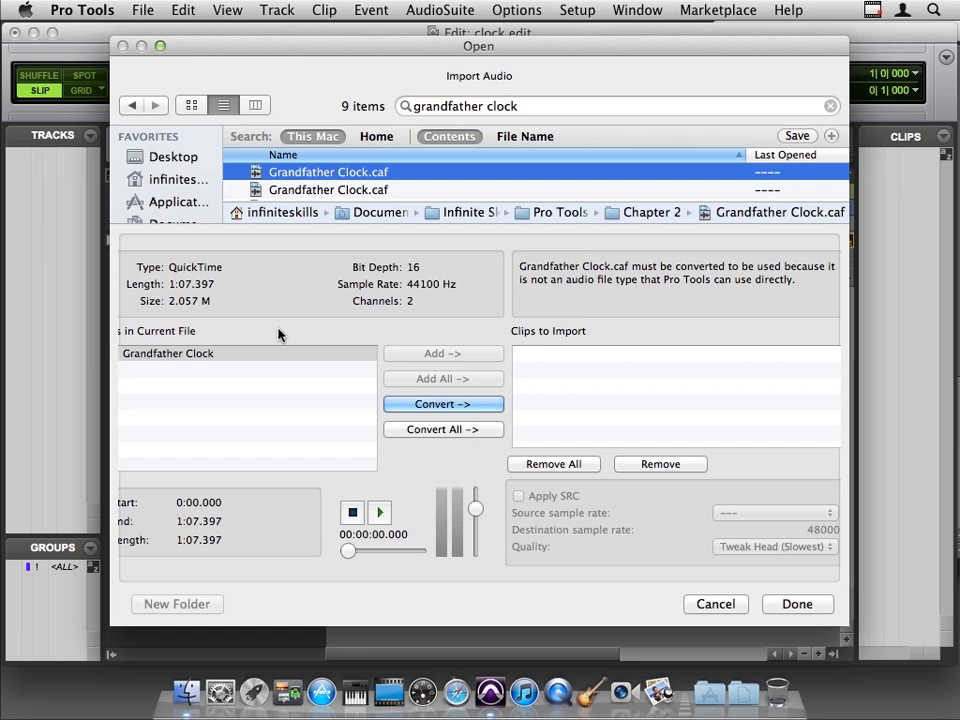
mouse_move(702, 288)
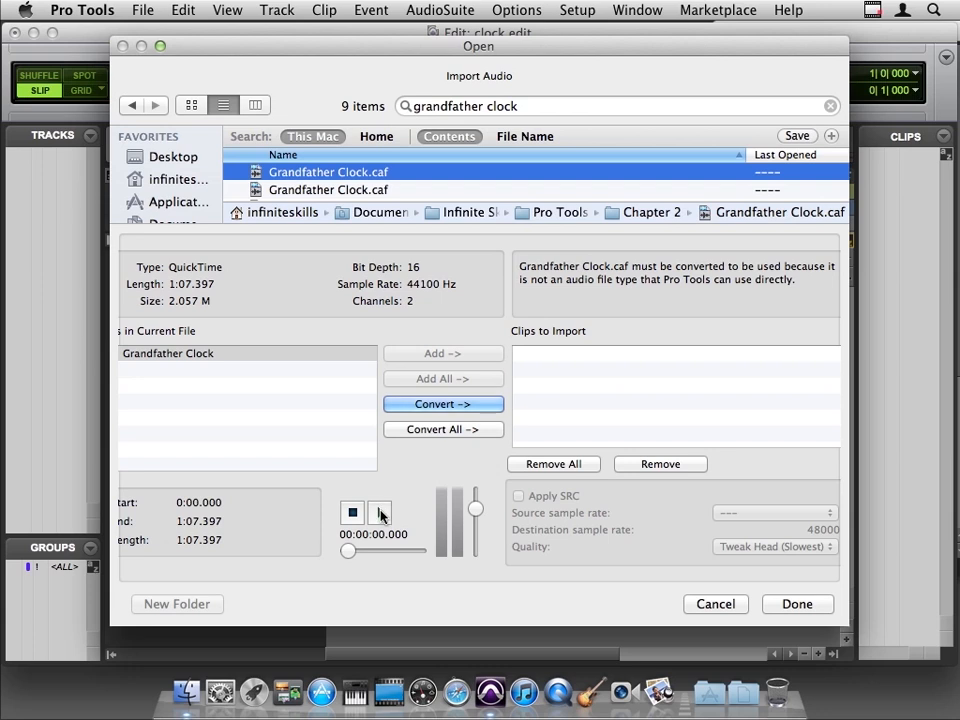
click(352, 512)
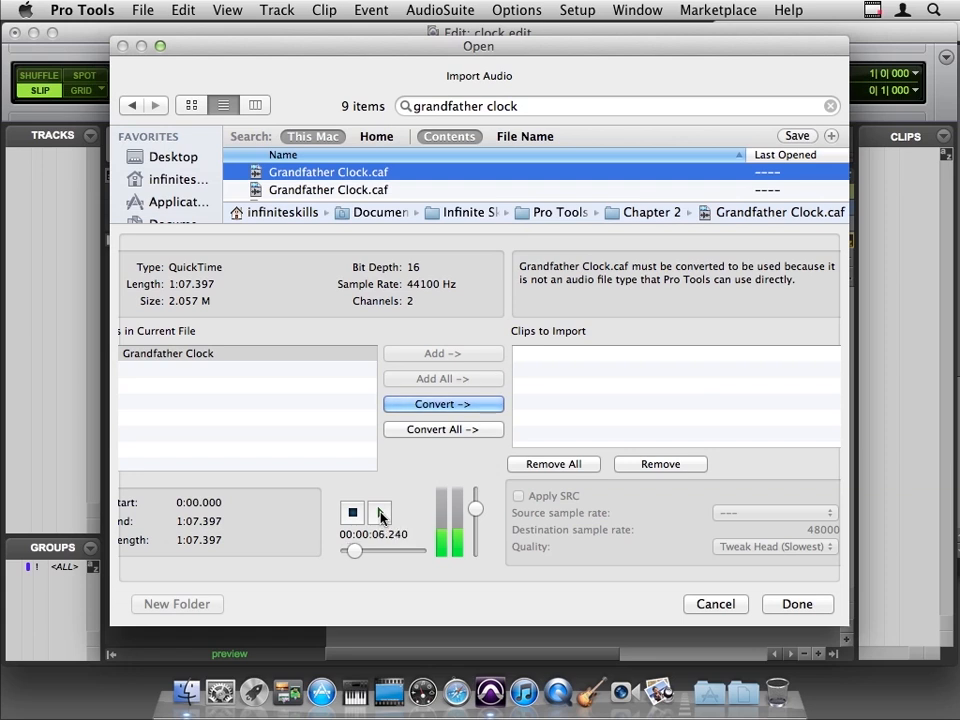
click(380, 512)
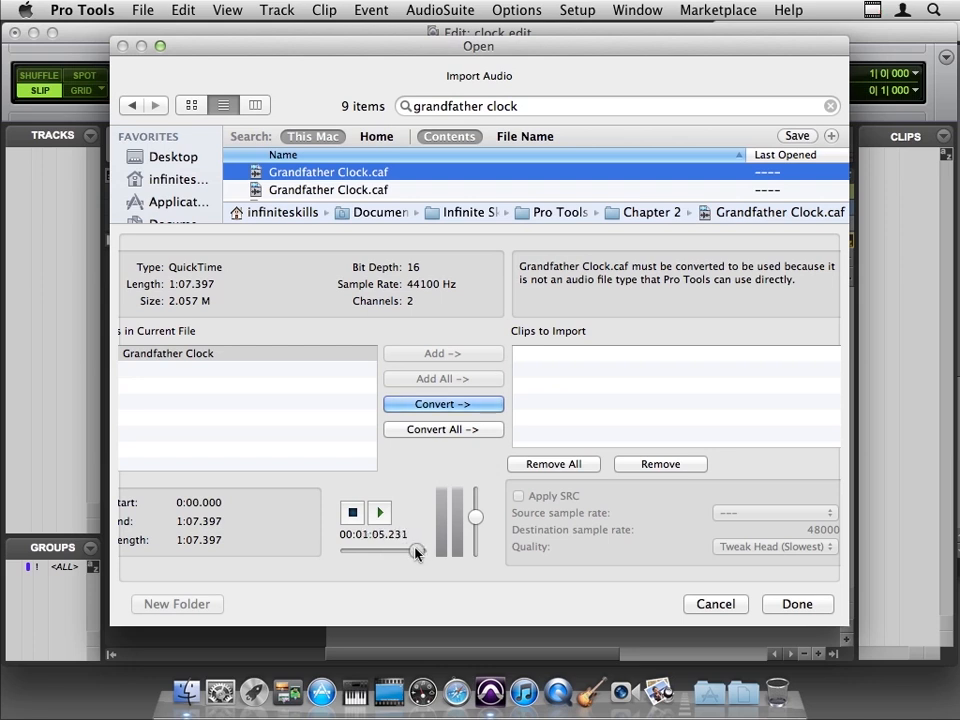
drag(416, 552, 384, 552)
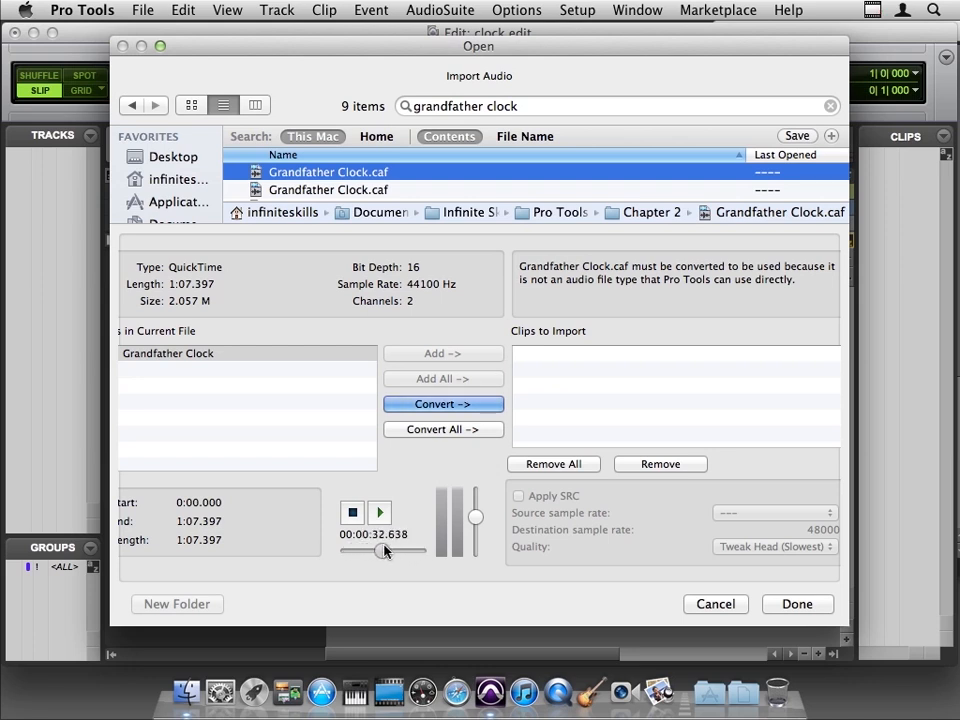
click(352, 512)
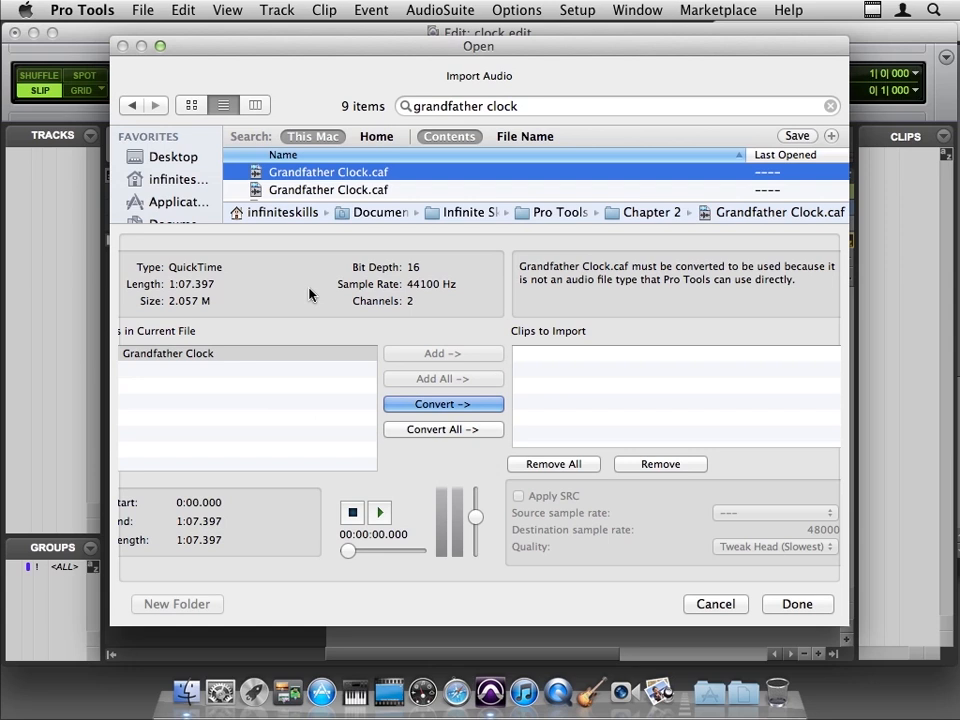
mouse_move(420, 306)
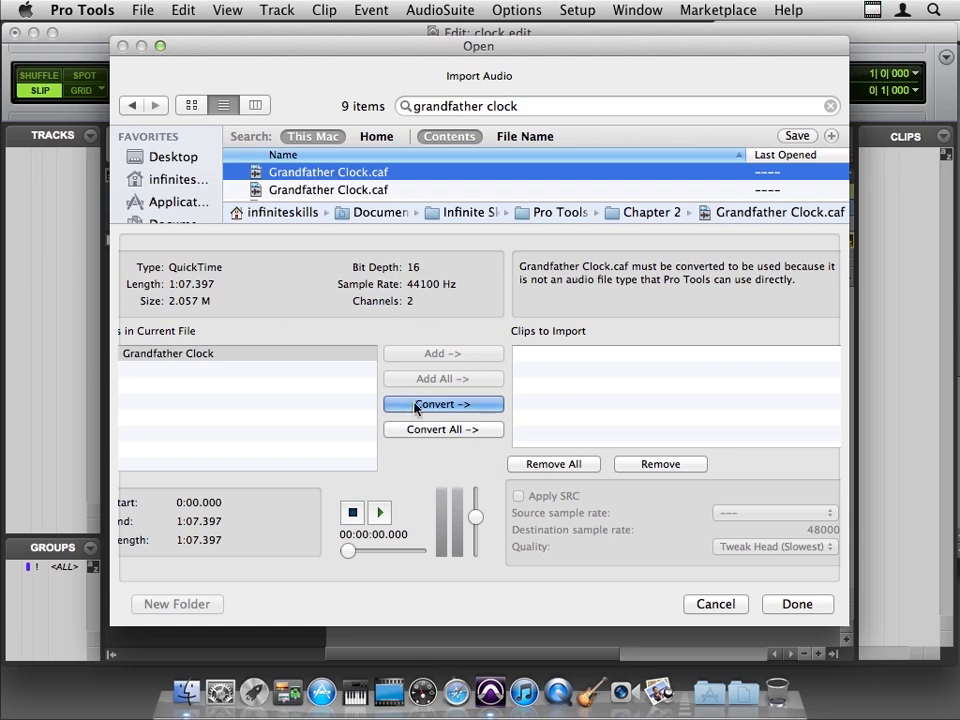
Add Grandfather Clock.caf to the Clips to Import list, marked for conversion
click(442, 404)
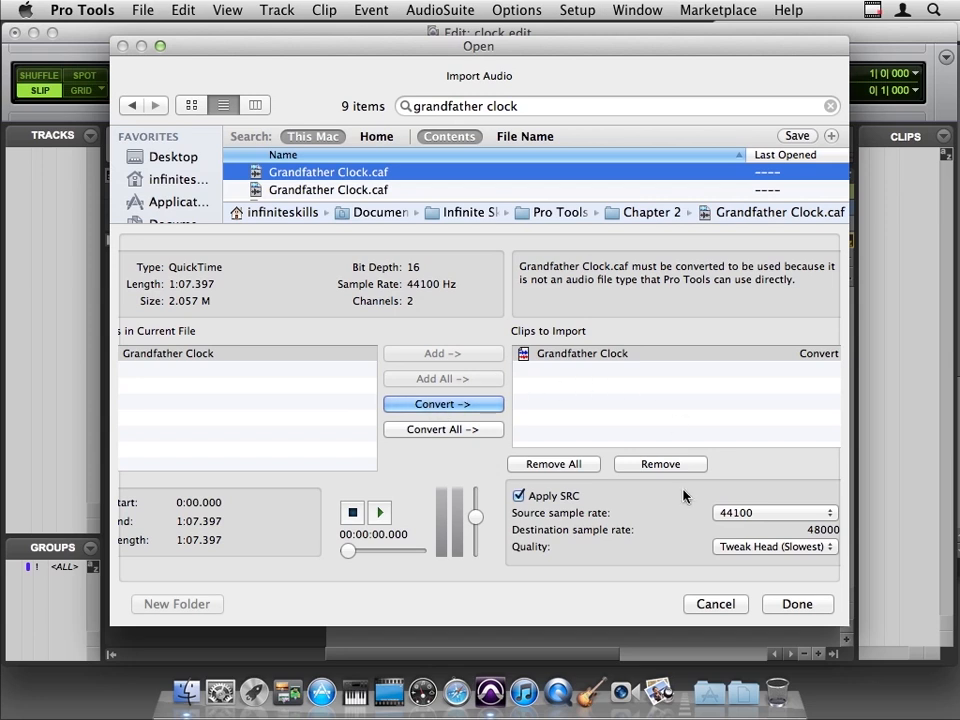
mouse_move(694, 502)
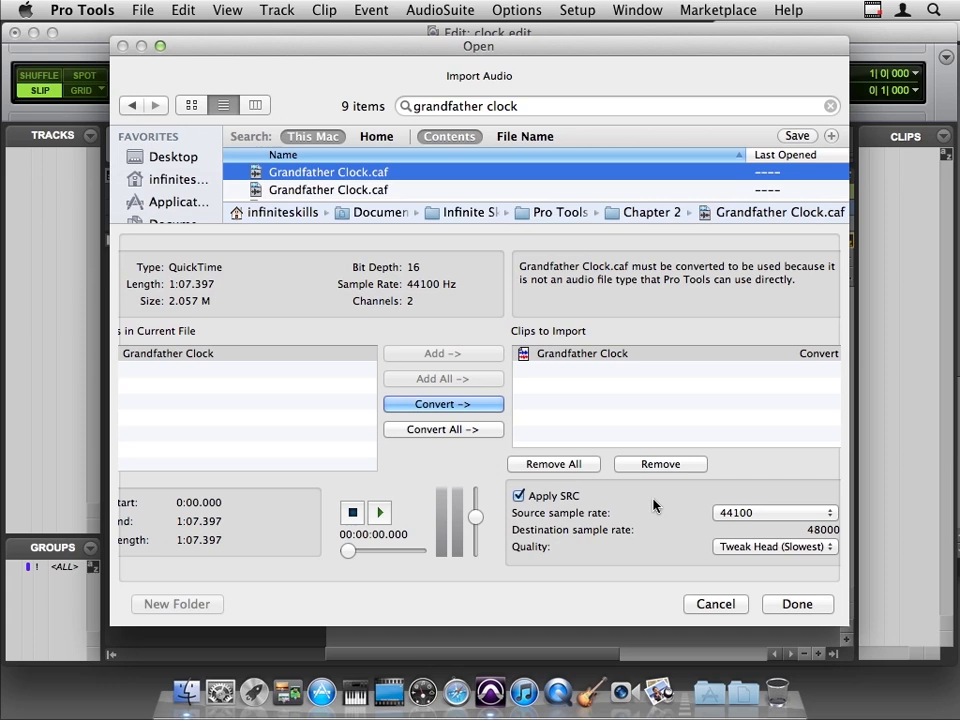
mouse_move(584, 508)
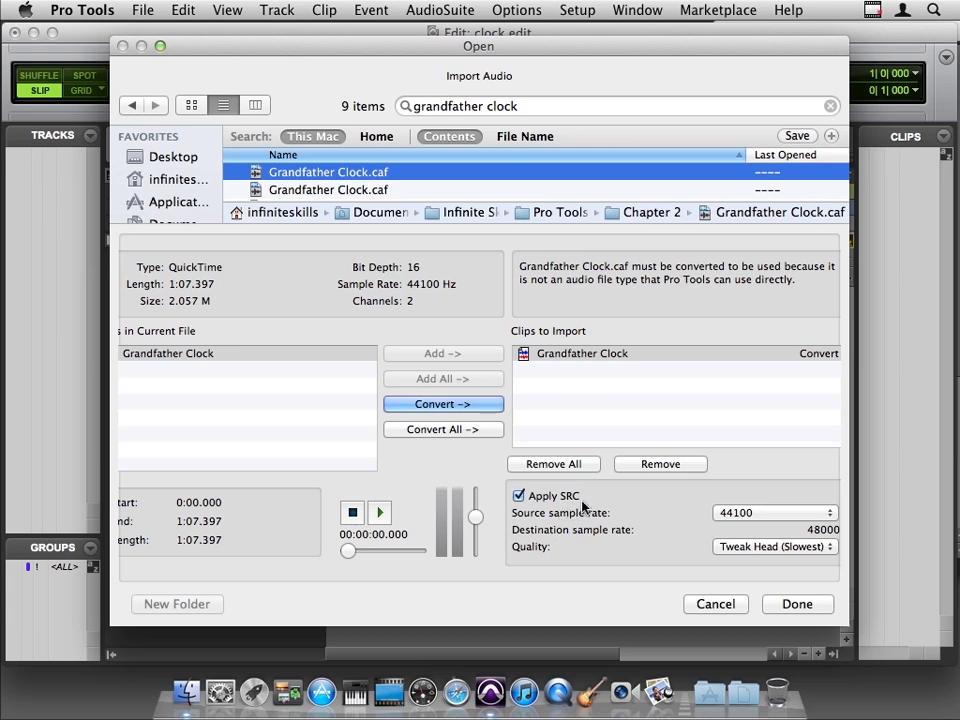
mouse_move(630, 516)
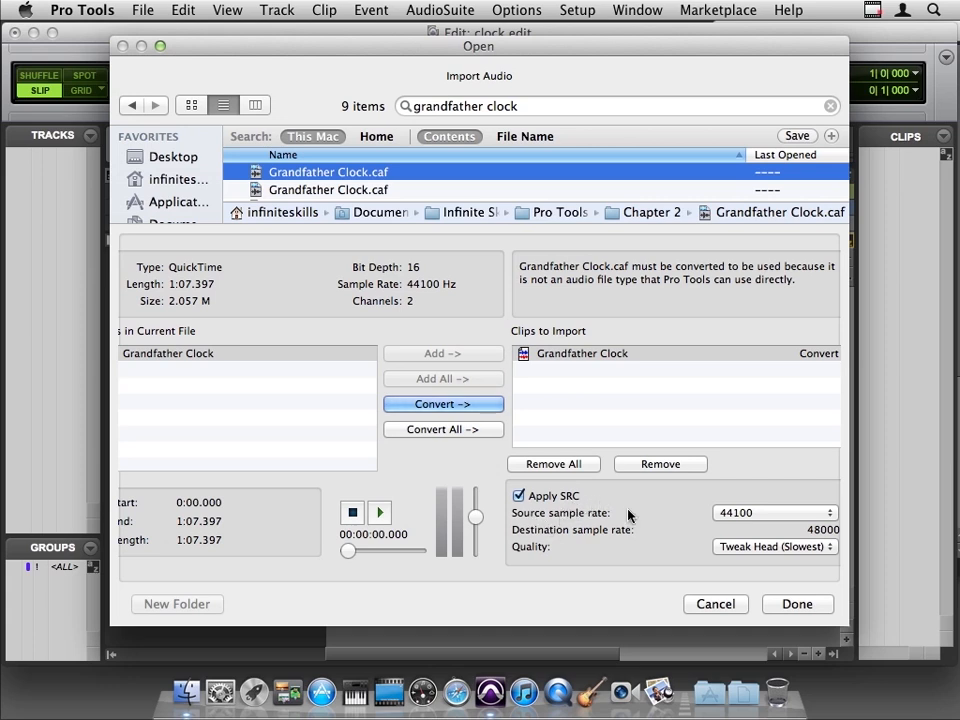
mouse_move(536, 532)
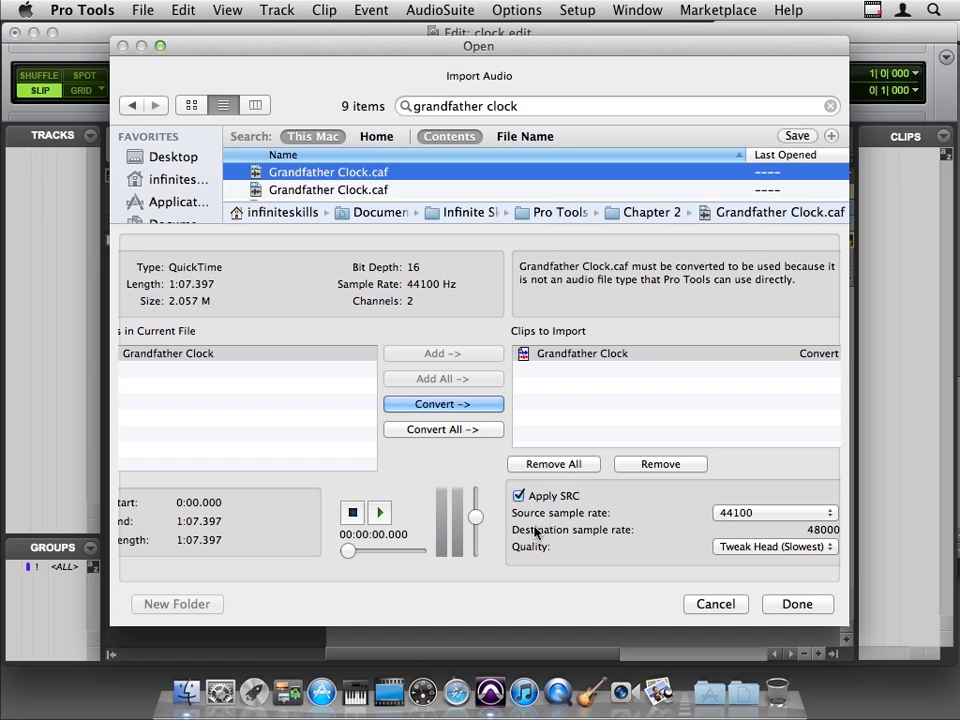
mouse_move(590, 536)
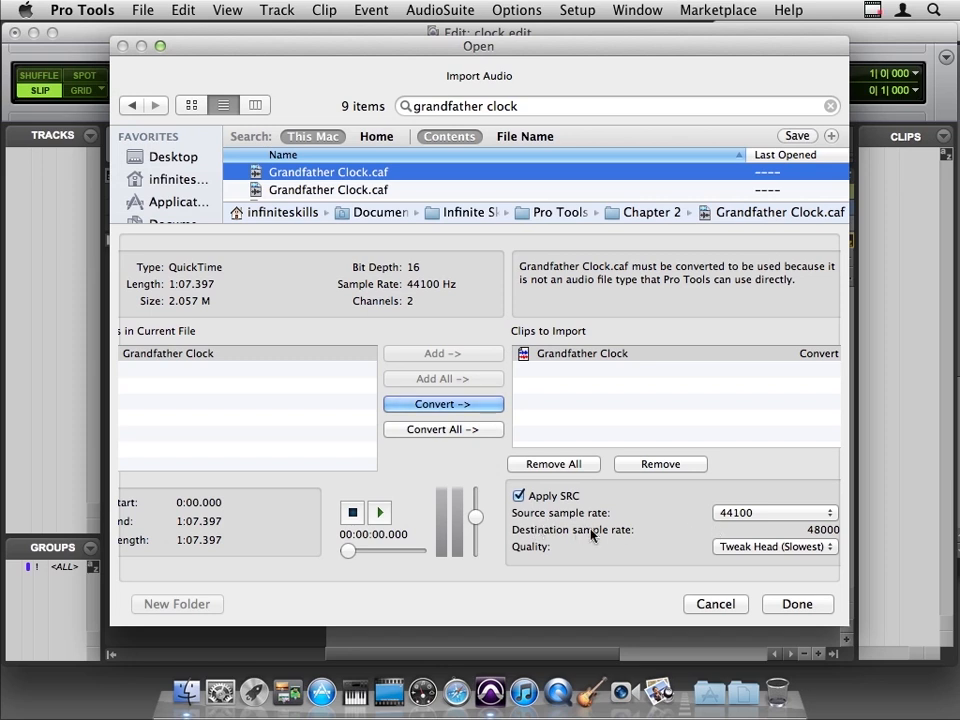
mouse_move(736, 550)
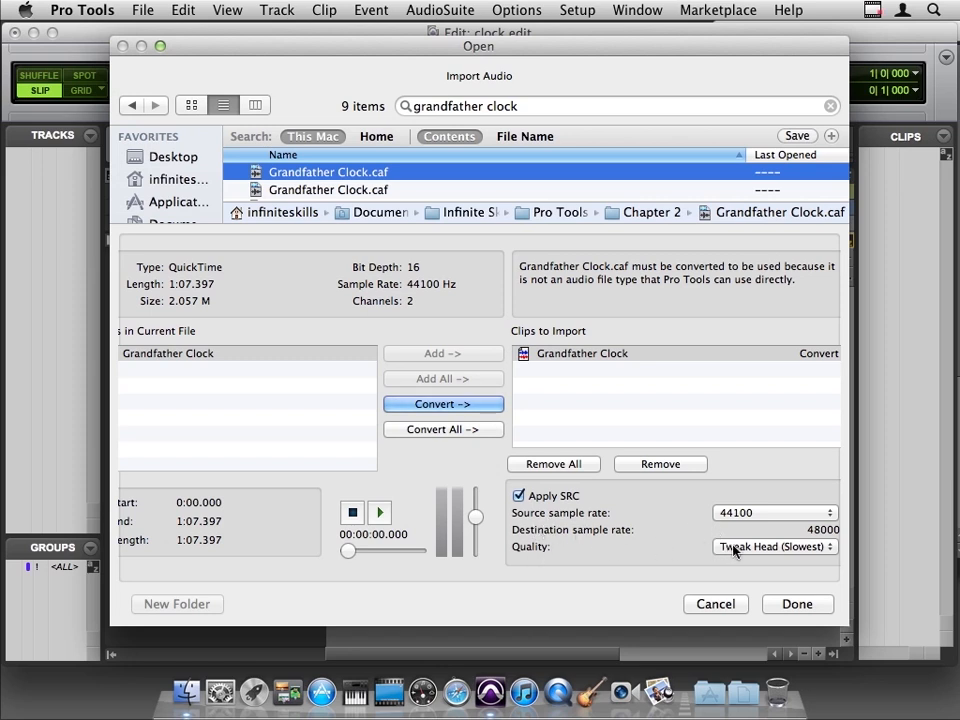
Keep the highest-quality 48000 Hz sample-rate conversion and confirm the import with Done
click(770, 546)
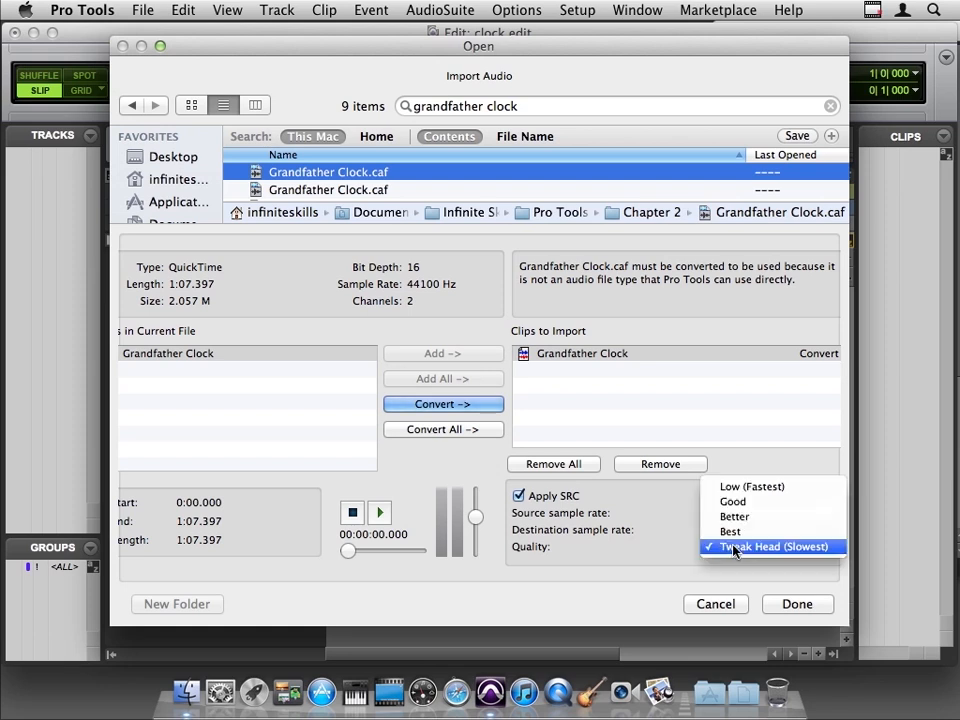
mouse_move(790, 556)
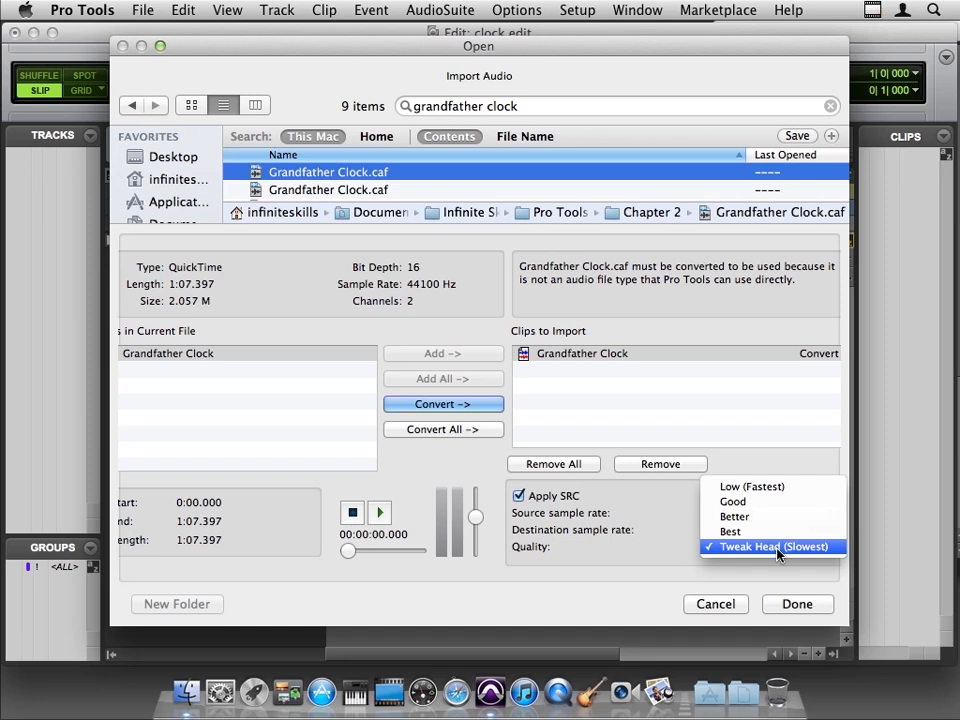
mouse_move(804, 552)
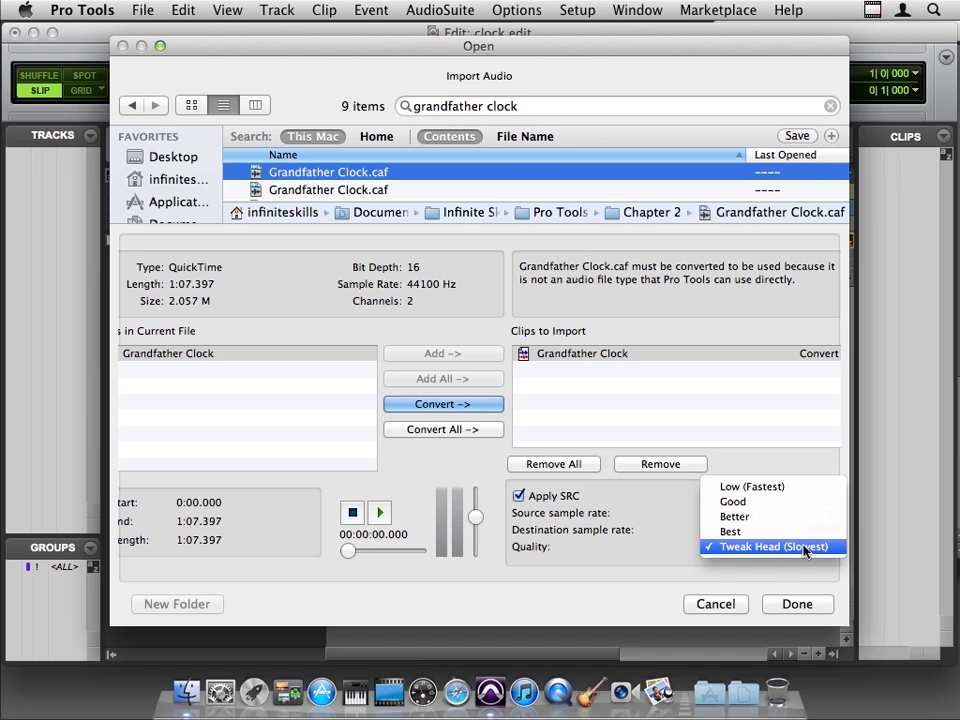
click(768, 546)
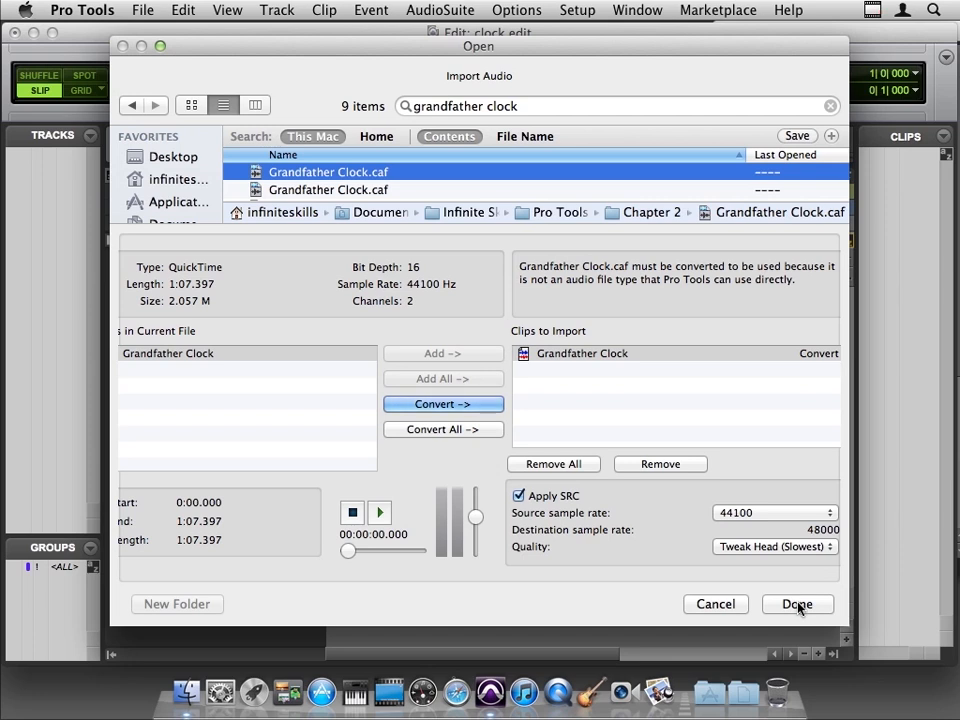
click(796, 604)
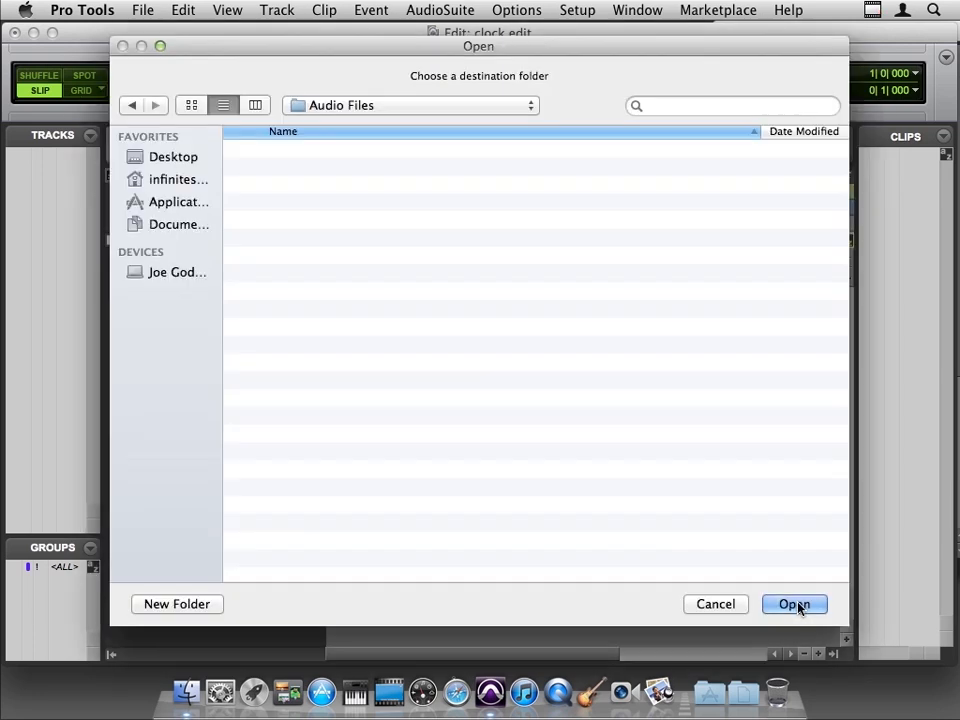
mouse_move(604, 344)
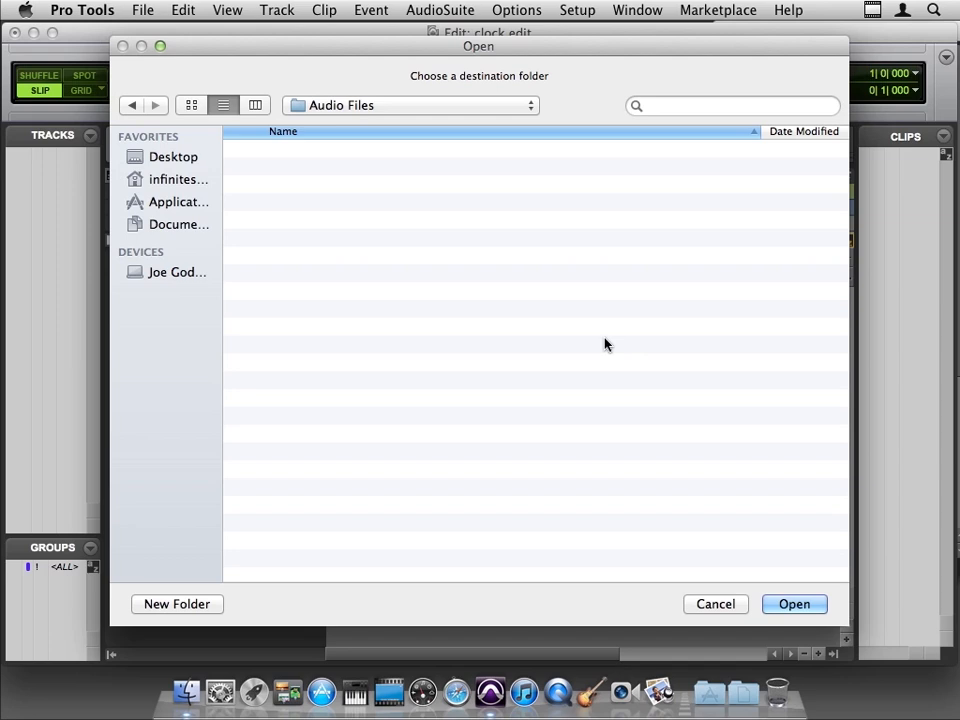
mouse_move(540, 264)
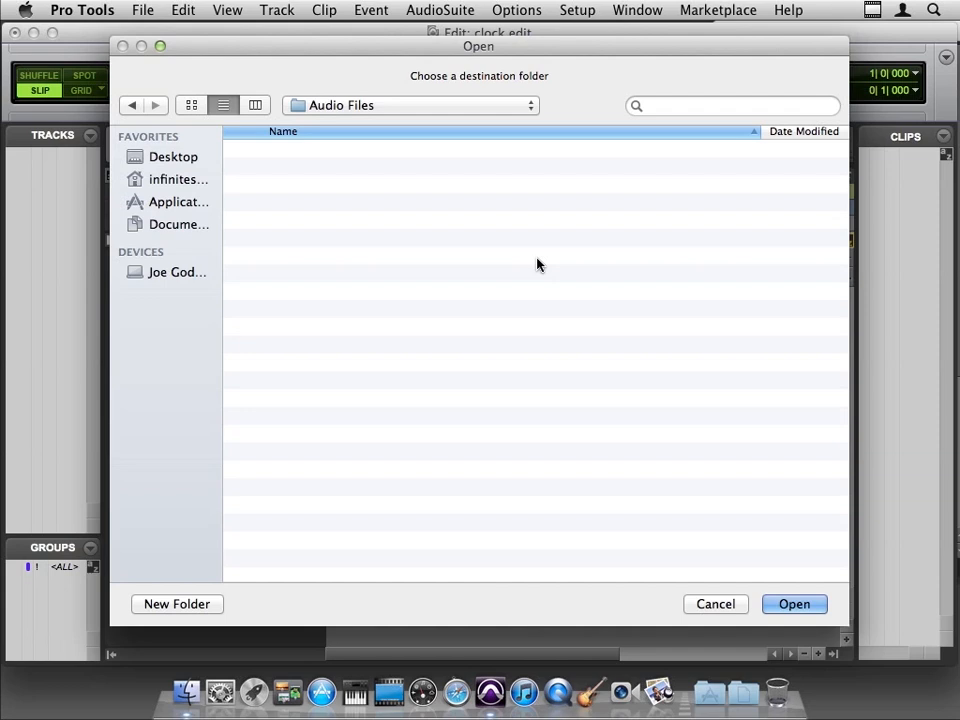
mouse_move(358, 110)
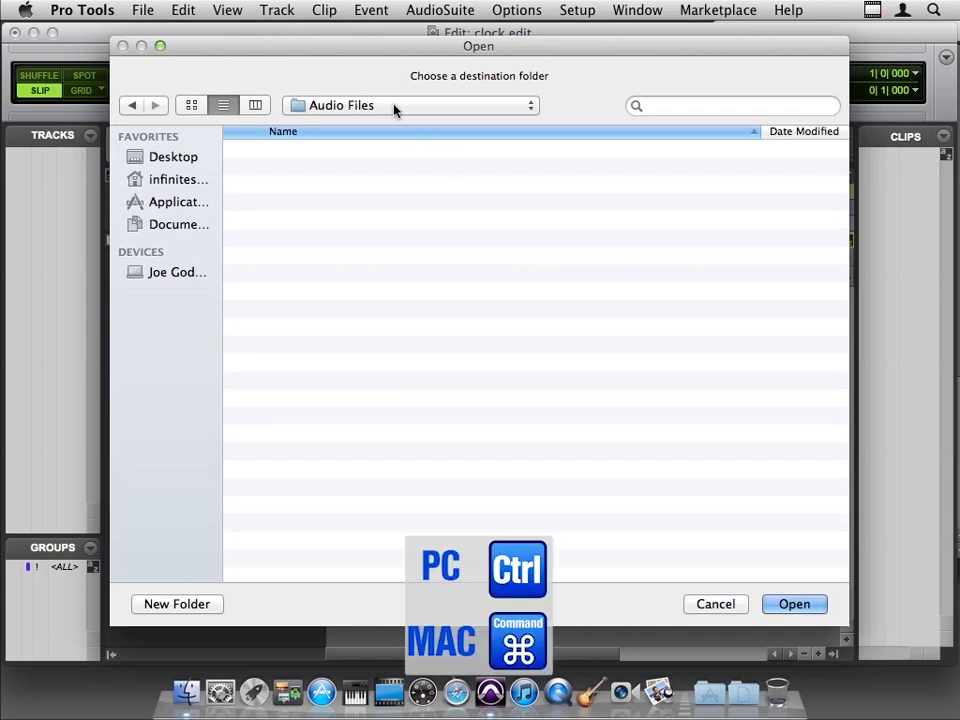
Keep Audio Files as the destination for the converted clip and confirm with Open
click(410, 104)
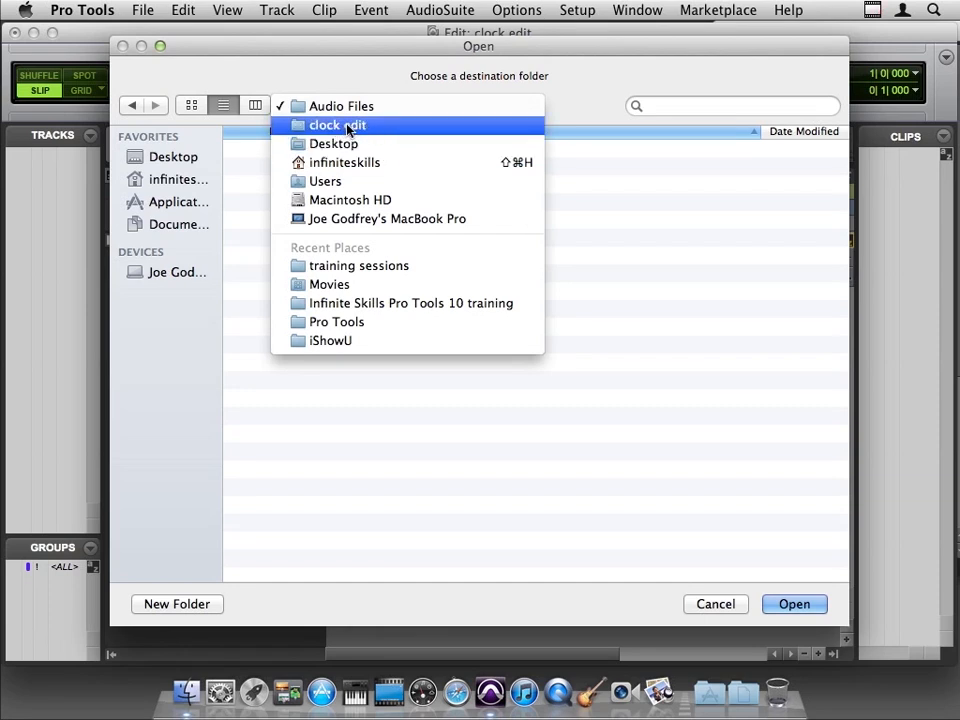
click(342, 106)
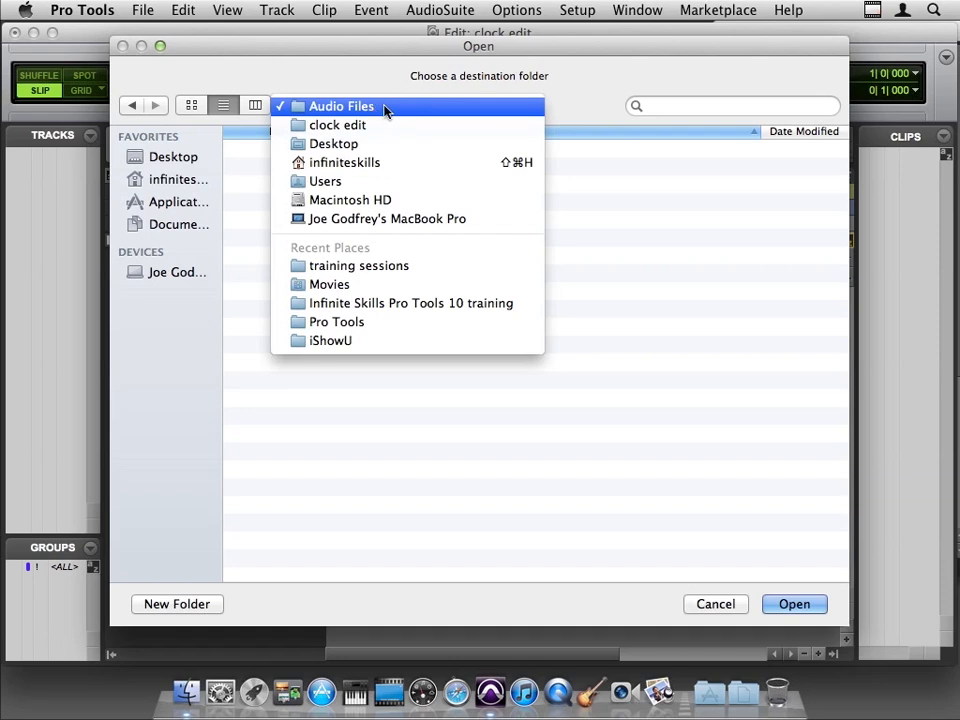
click(340, 106)
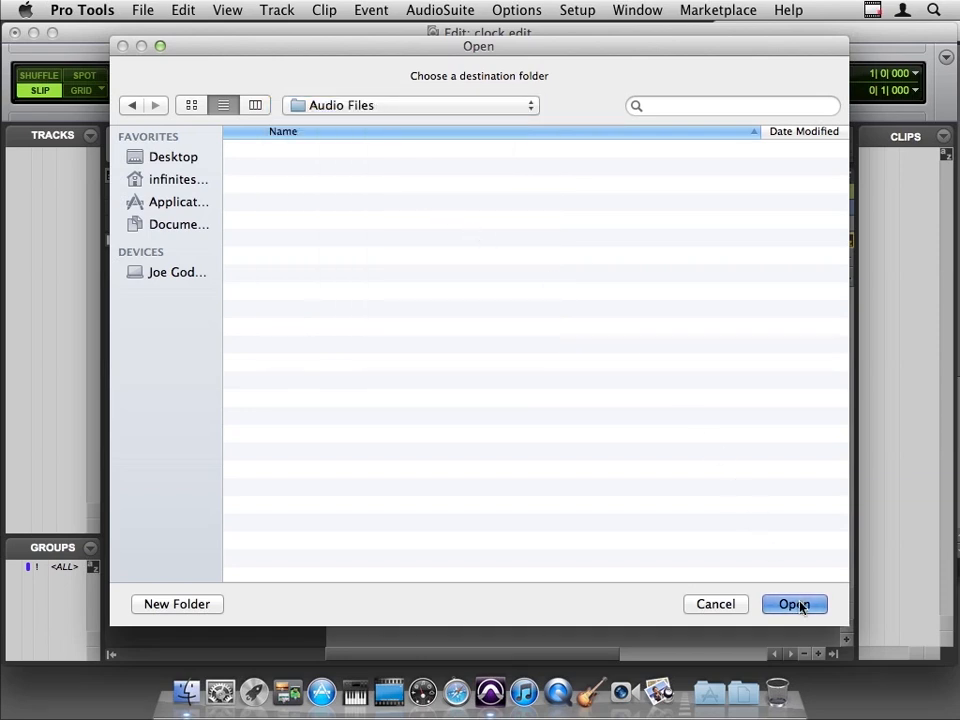
click(792, 604)
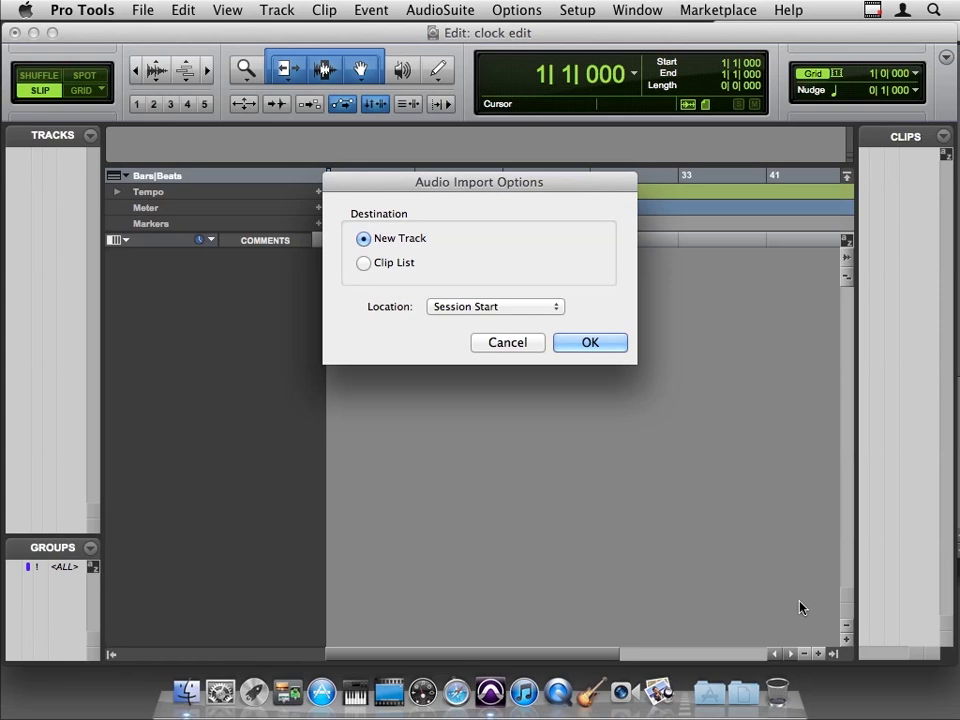
mouse_move(488, 448)
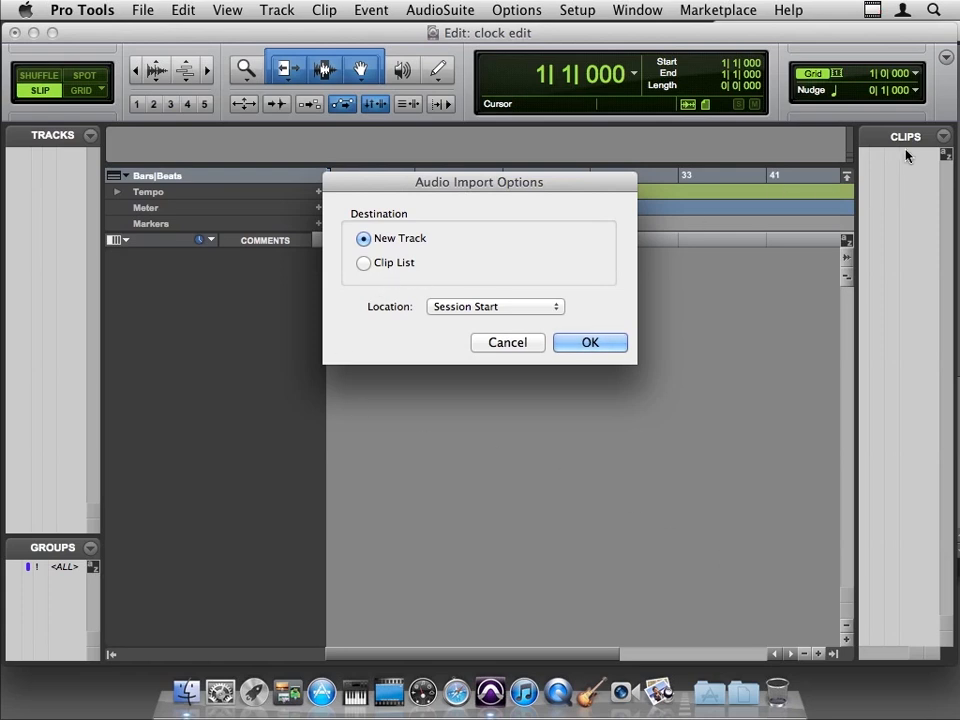
mouse_move(916, 190)
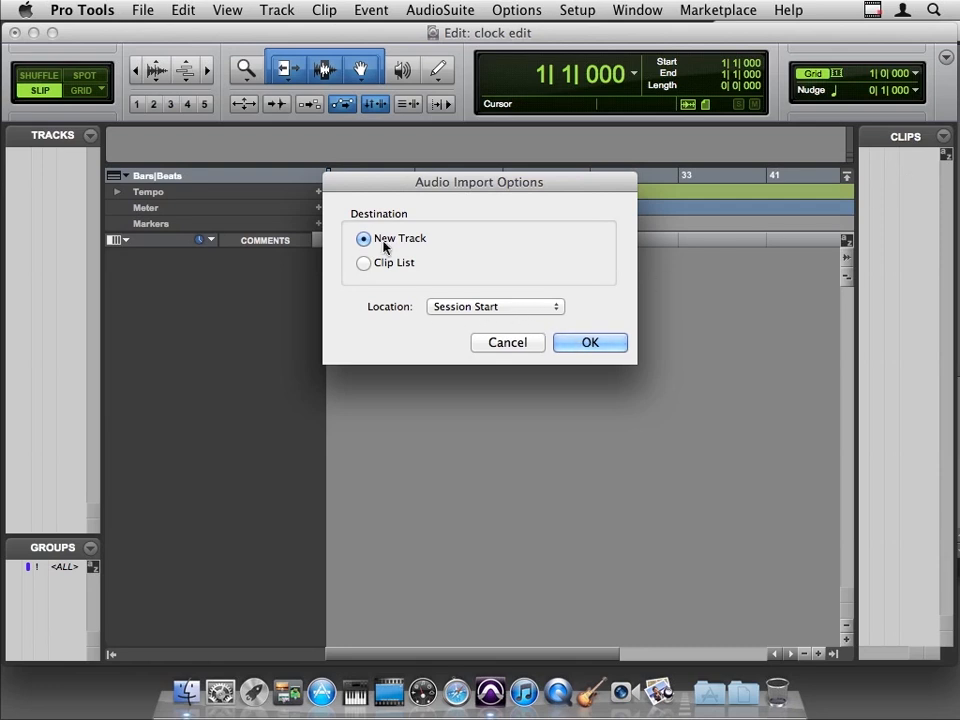
mouse_move(464, 306)
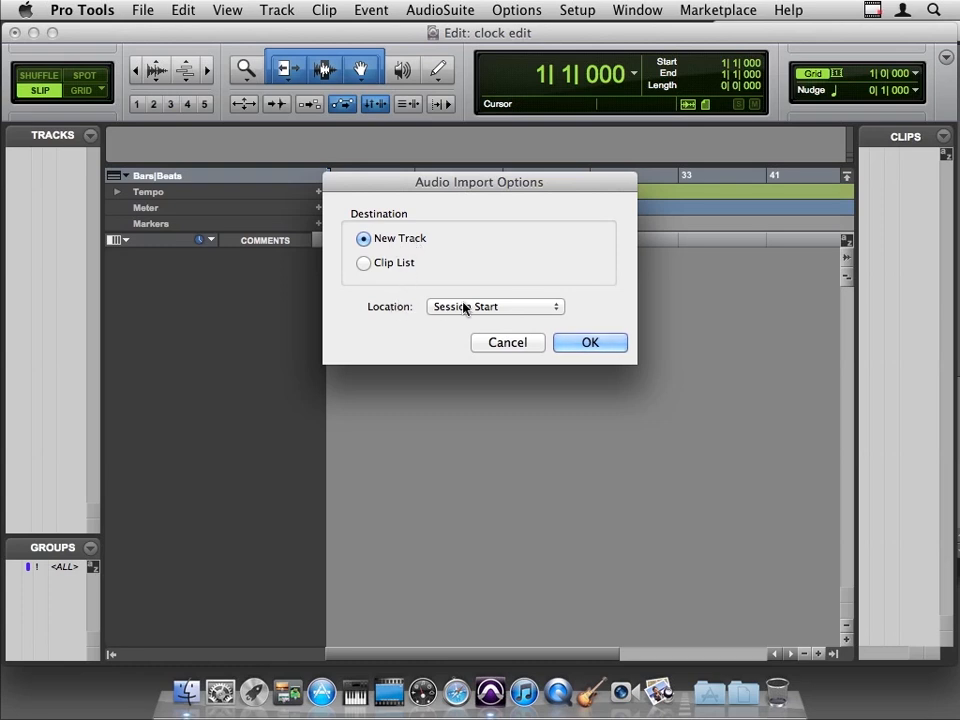
Import the clip onto a New Track located at Session Start
click(590, 342)
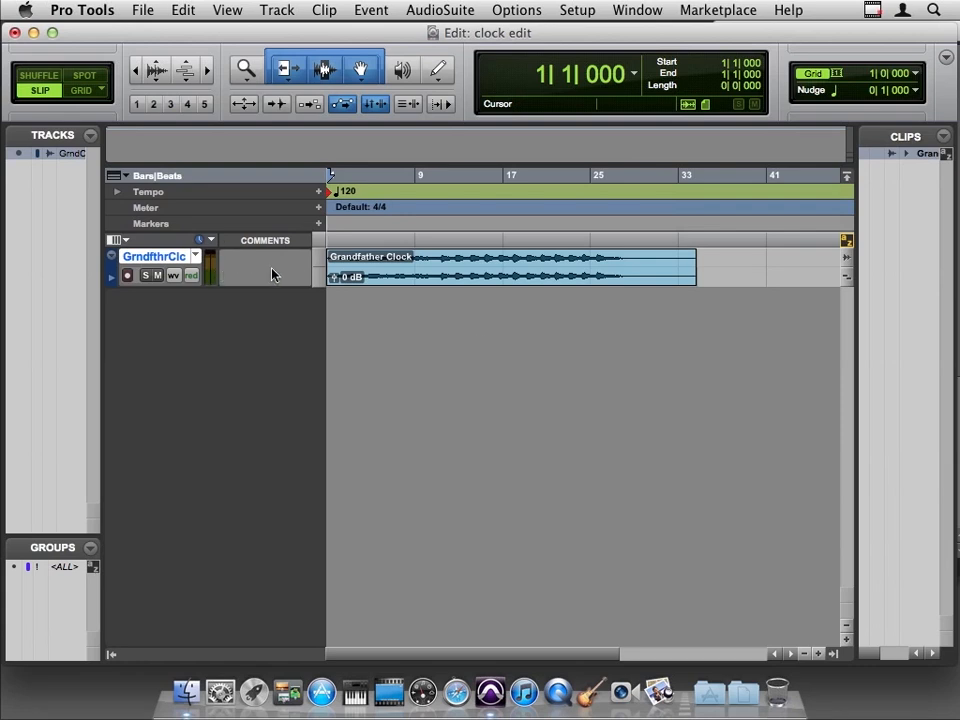
click(448, 258)
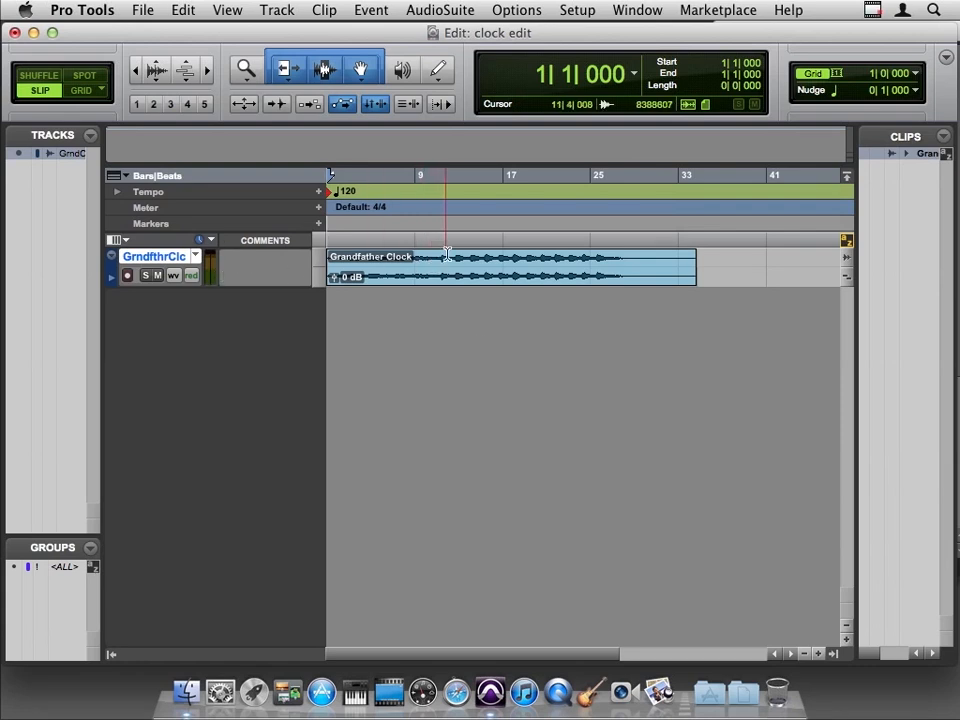
click(504, 264)
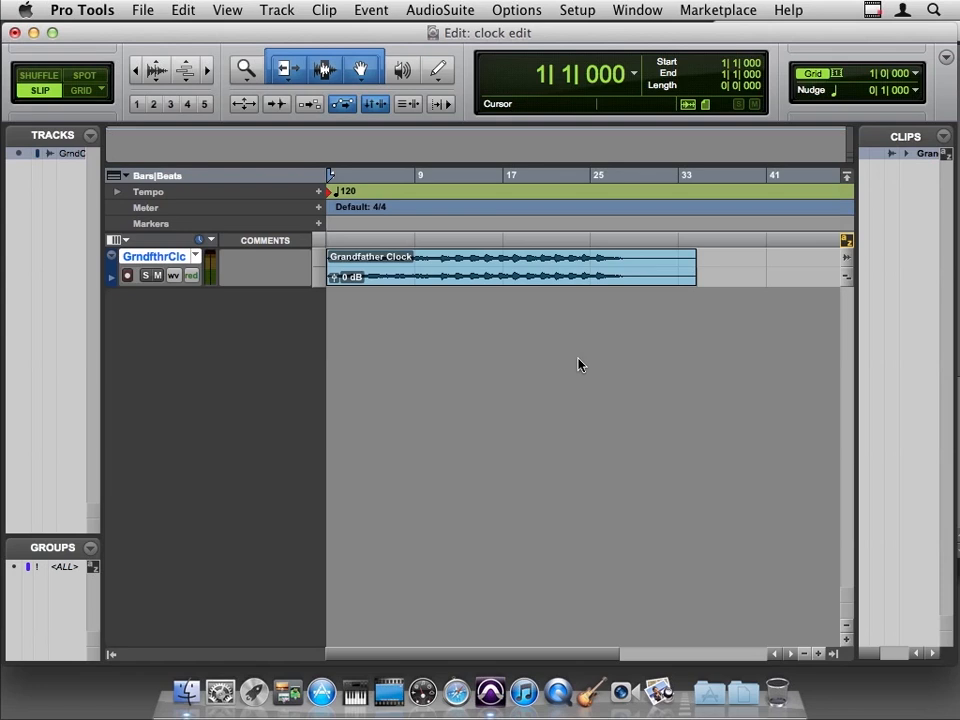
mouse_move(96, 130)
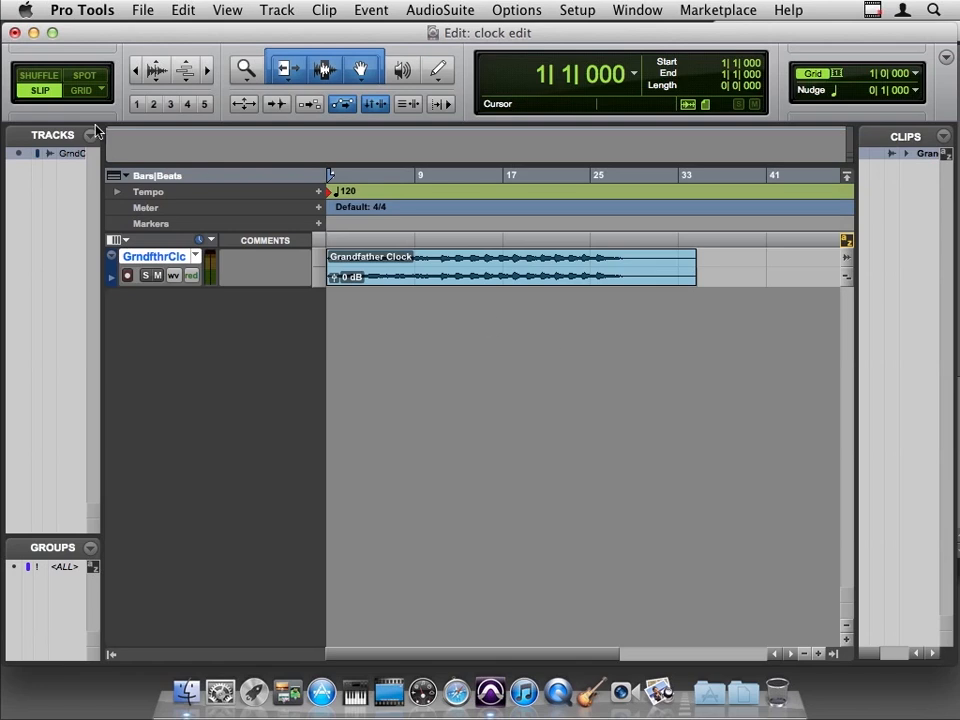
click(40, 90)
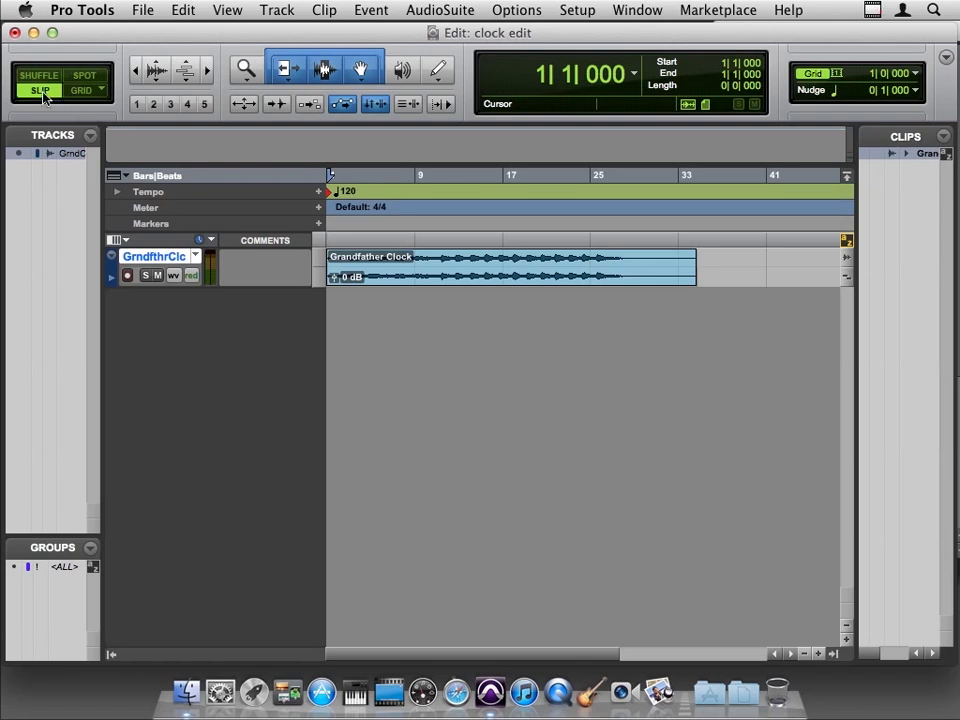
mouse_move(510, 302)
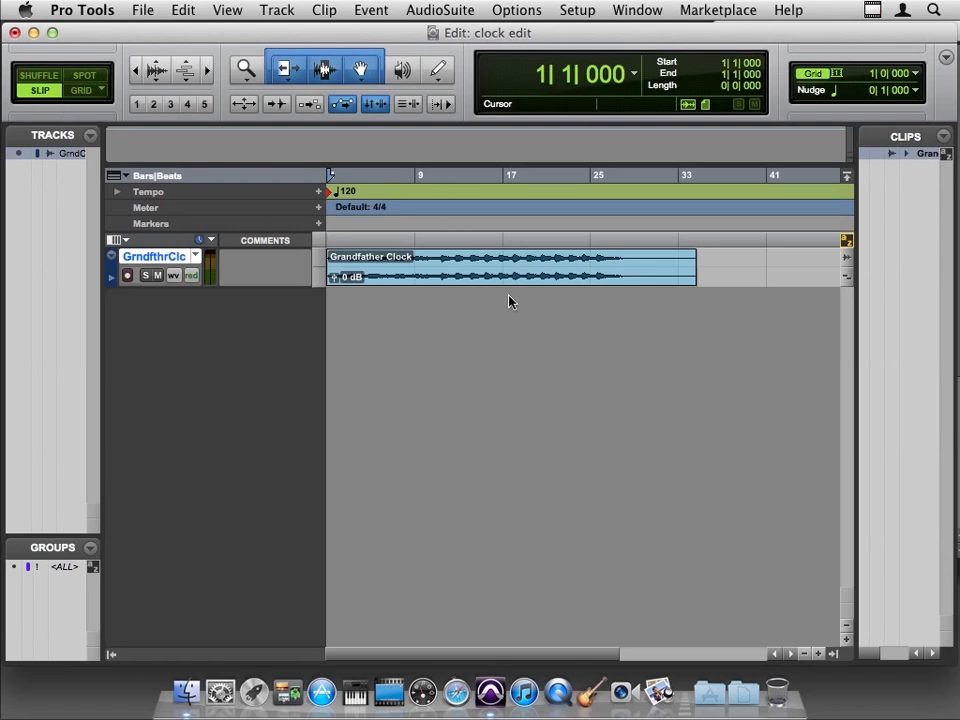
click(536, 290)
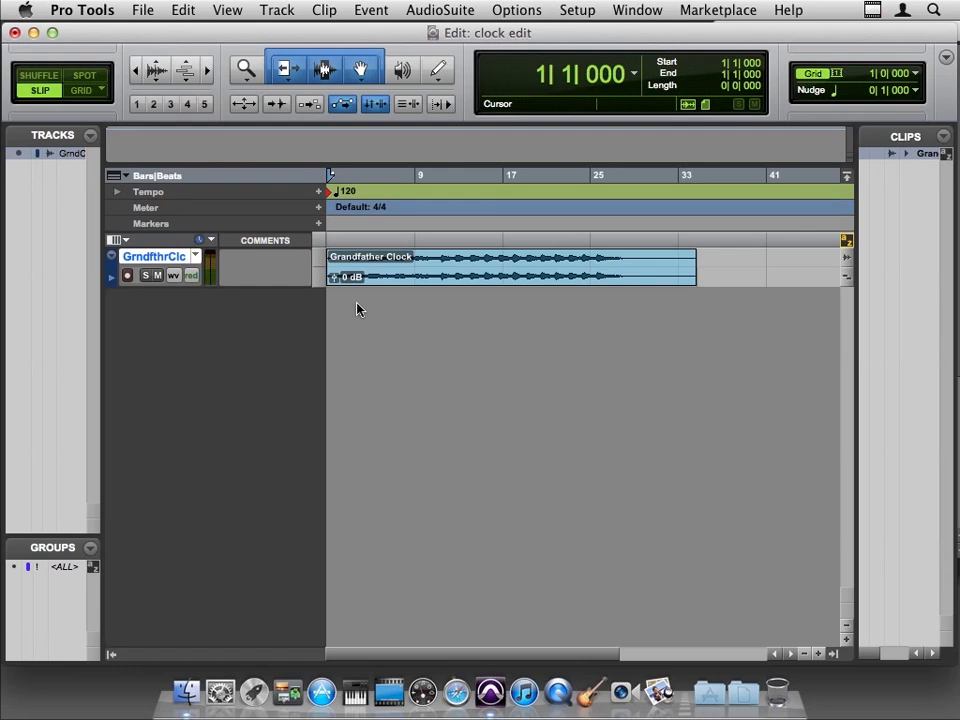
Toggle playback with Space until the Grandfather Clock track plays from the start
key(space)
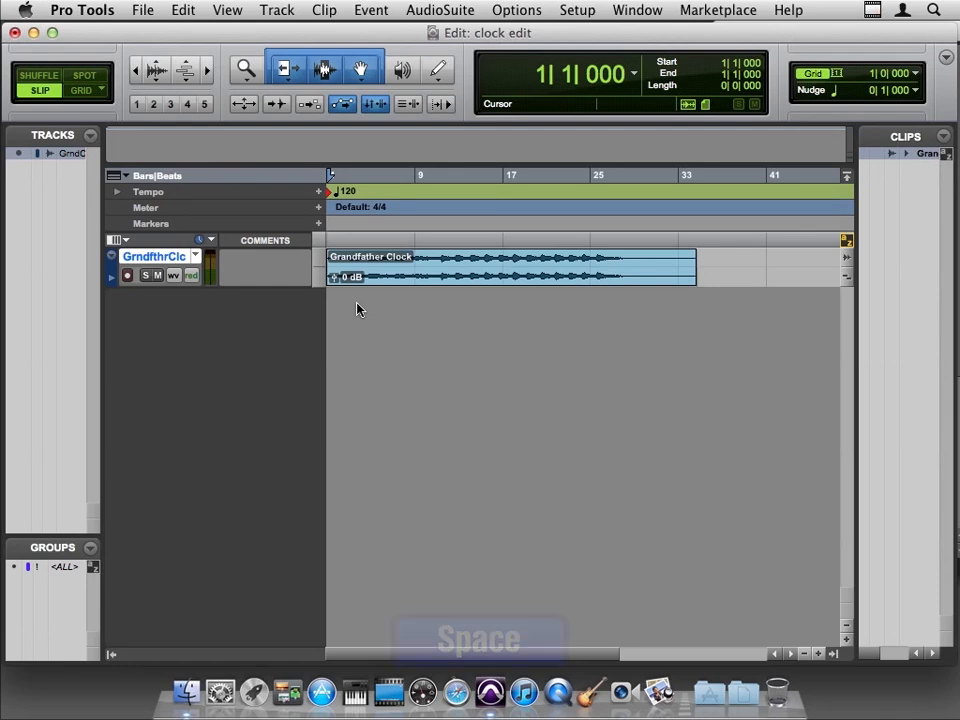
key(space)
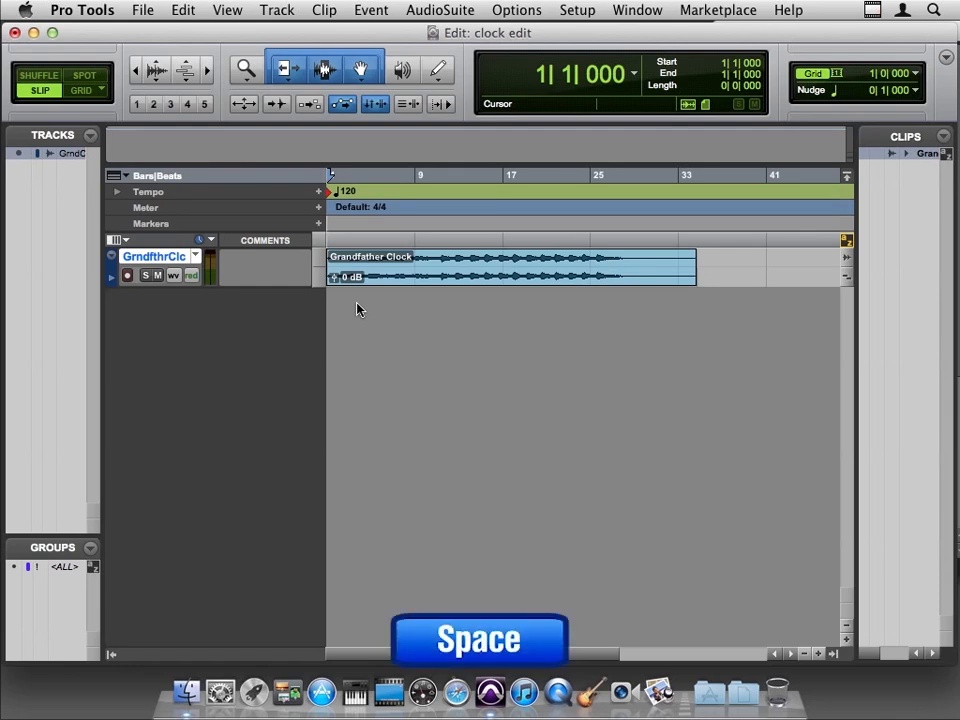
key(space)
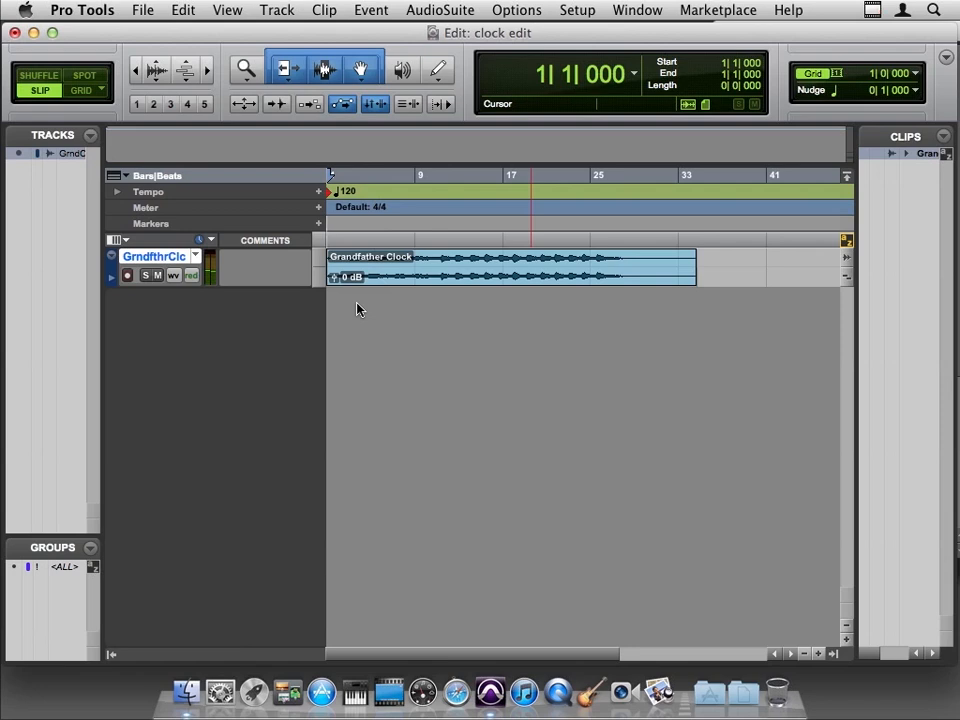
key(space)
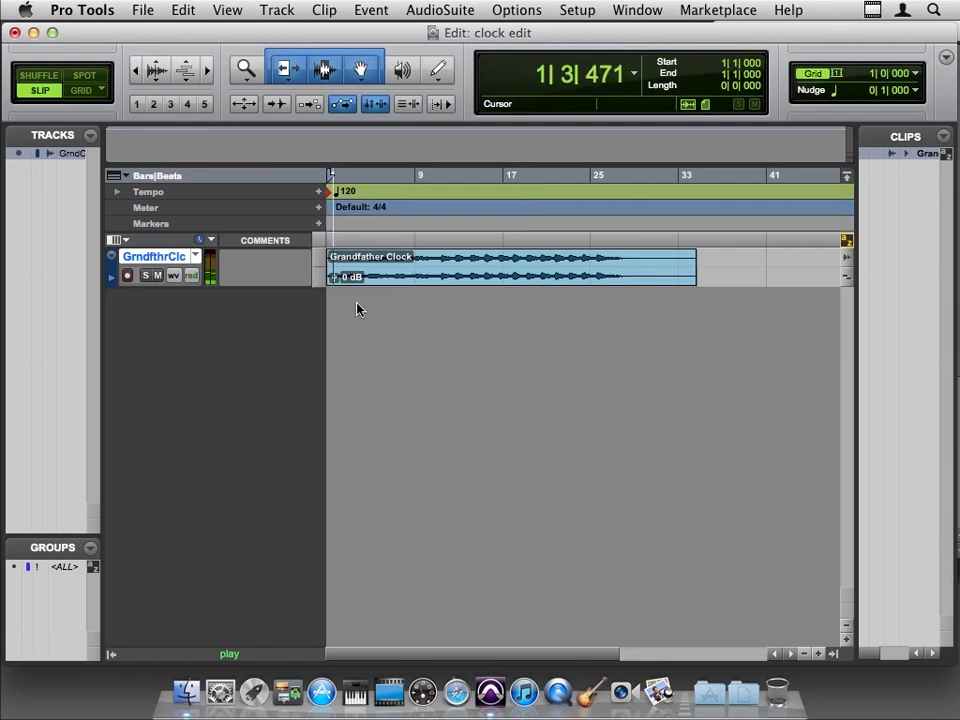